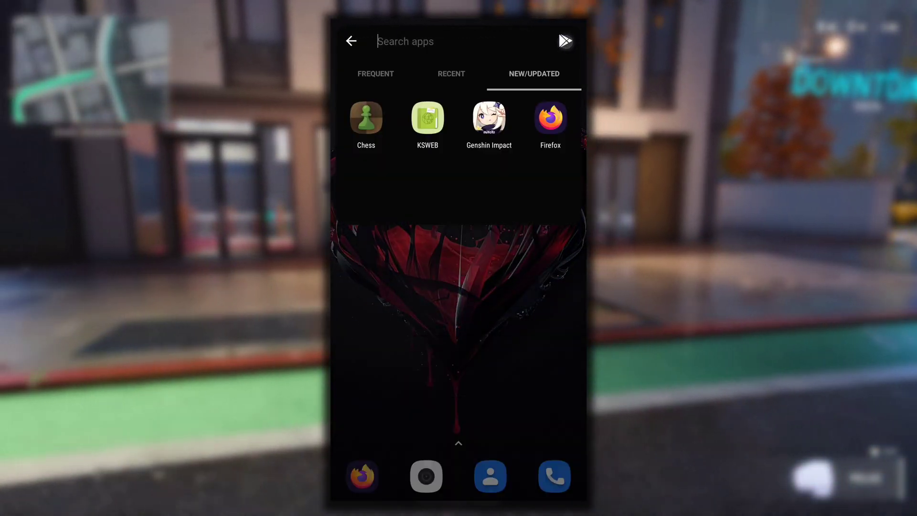
Search the app store for KSWEB.
{"action": "left_click", "coordinate": [563, 41]}
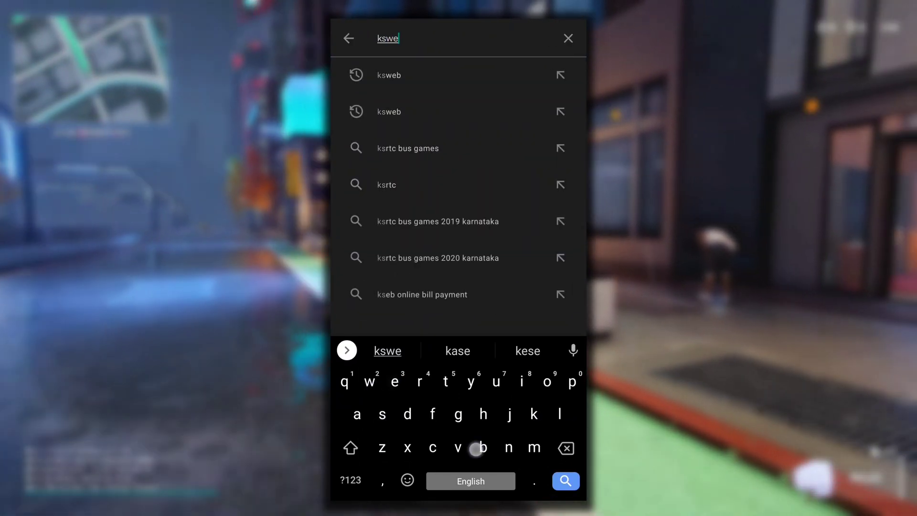
{"action": "left_click", "coordinate": [388, 75]}
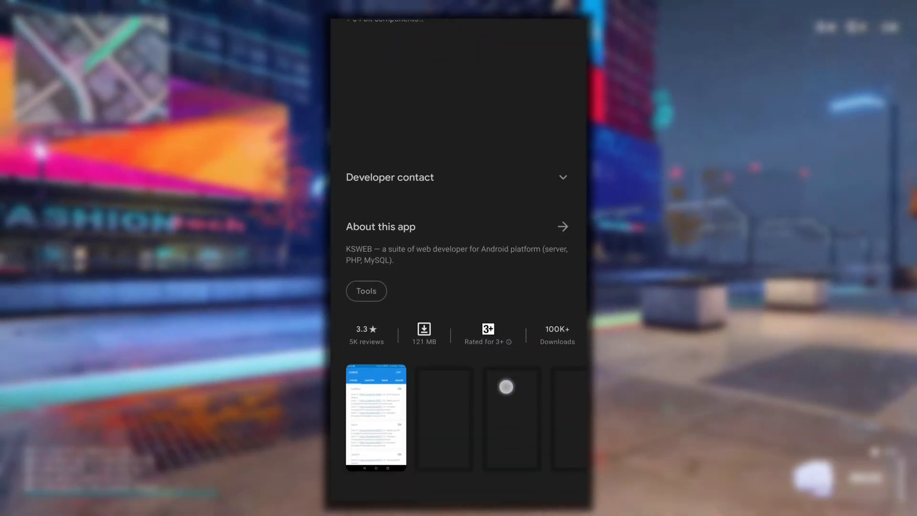
{"action": "scroll", "scroll_direction": "up", "scroll_amount": 3}
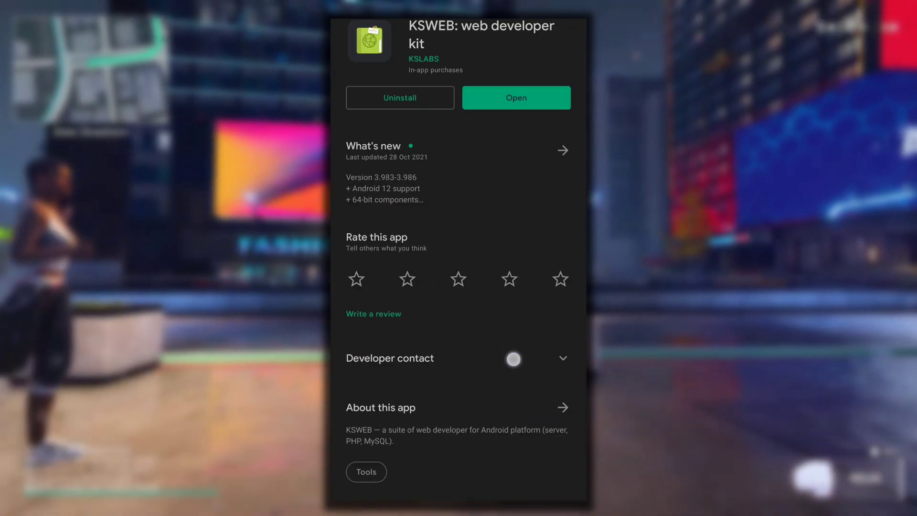
{"action": "scroll", "scroll_direction": "down", "scroll_amount": 3}
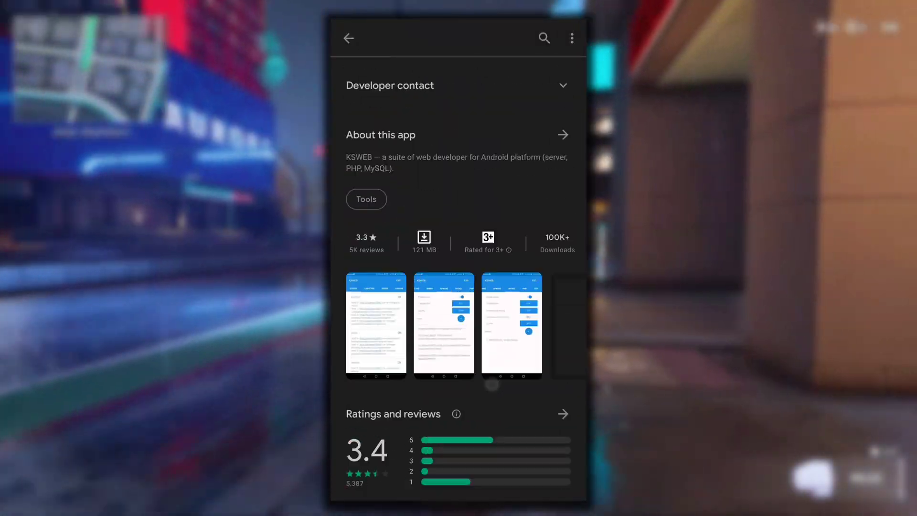
View KSWEB's store details, launch KSWEB and allow it access to the phone's files.
{"action": "left_click", "coordinate": [562, 135]}
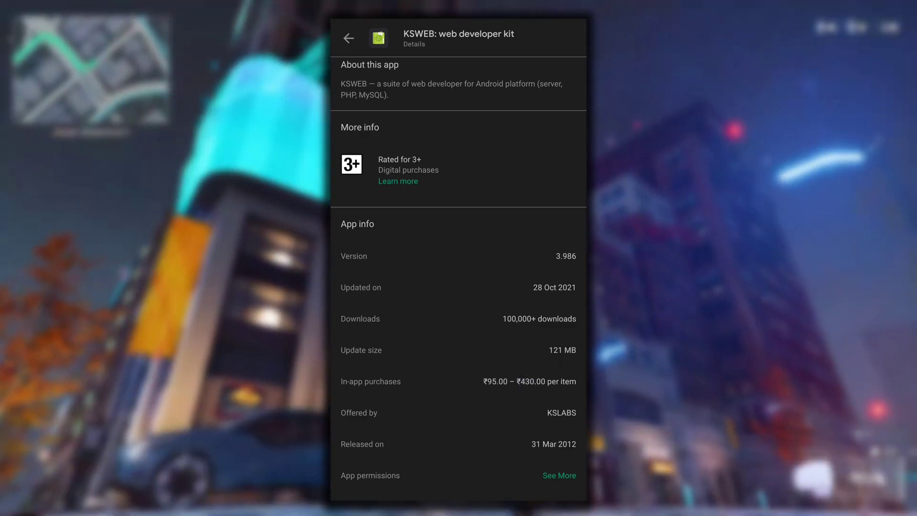
{"action": "scroll", "scroll_direction": "up", "scroll_amount": 3}
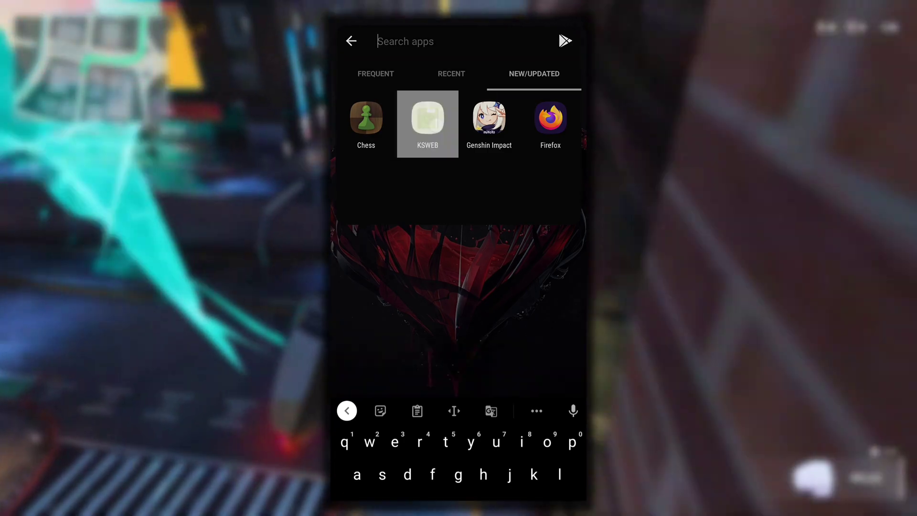
{"action": "left_click", "coordinate": [428, 123]}
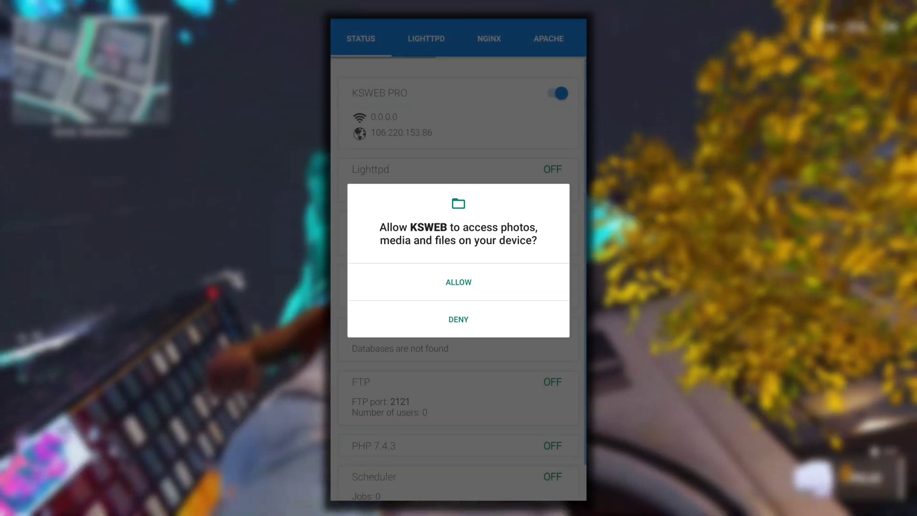
{"action": "left_click", "coordinate": [458, 282]}
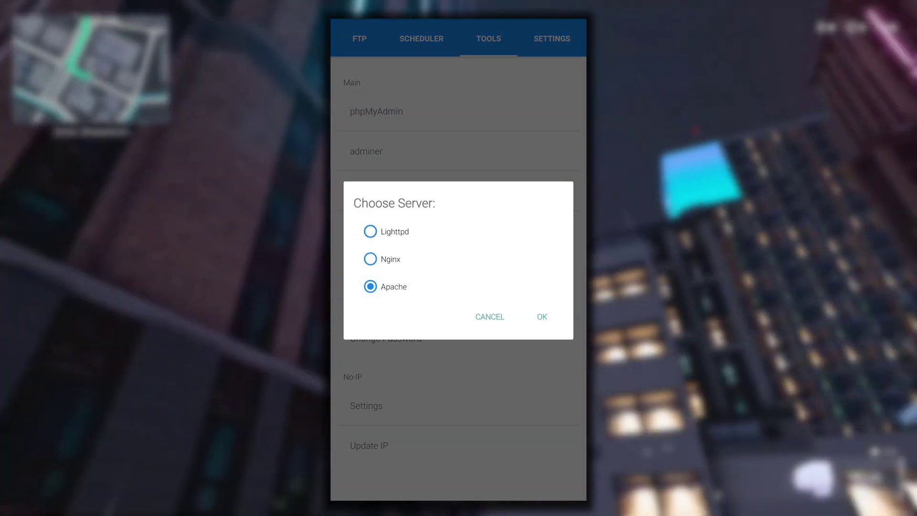
Host phpMyAdmin on Apache and acknowledge the notice to restart the server.
{"action": "left_click", "coordinate": [542, 316]}
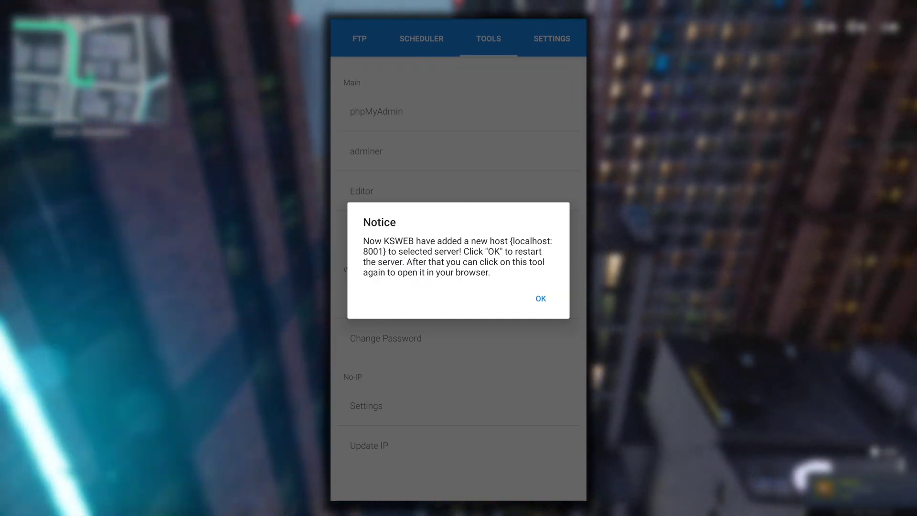
{"action": "left_click", "coordinate": [539, 298]}
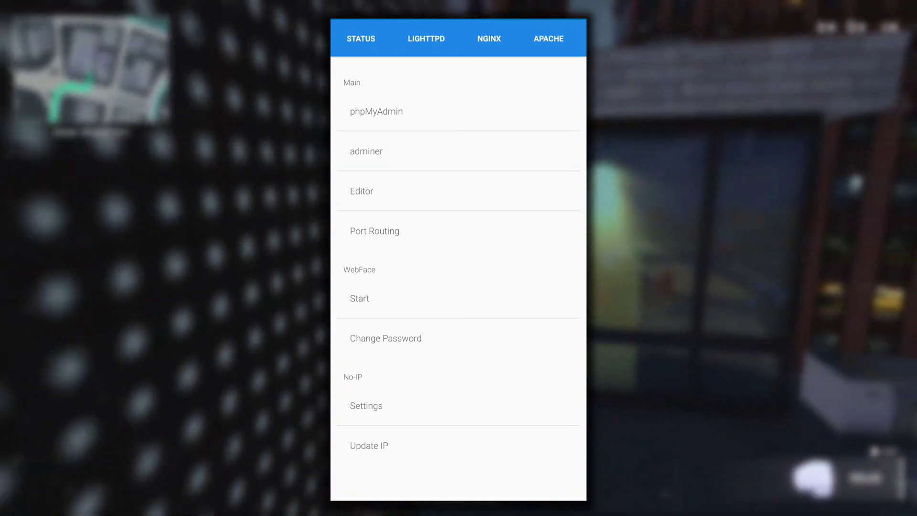
Enter a WordPress download query in DuckDuckGo's address bar and search.
{"action": "left_click", "coordinate": [360, 39]}
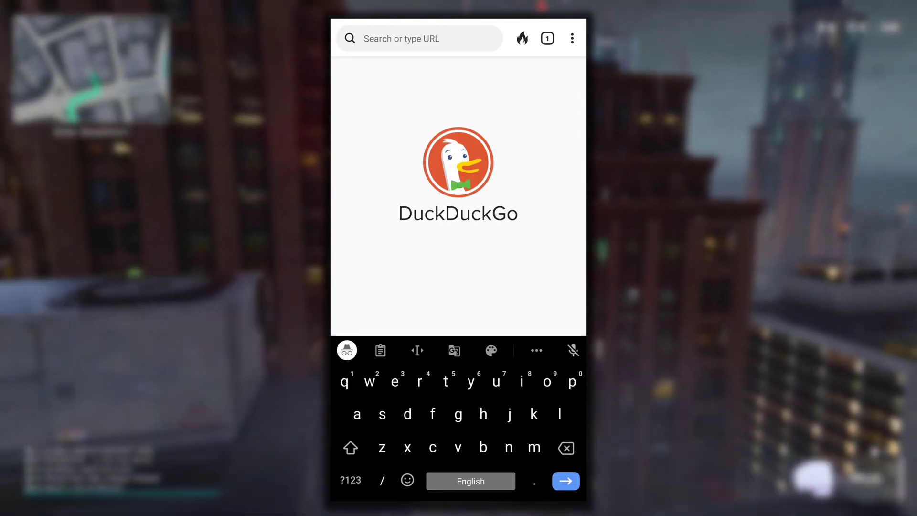
{"action": "type", "text": "do"}
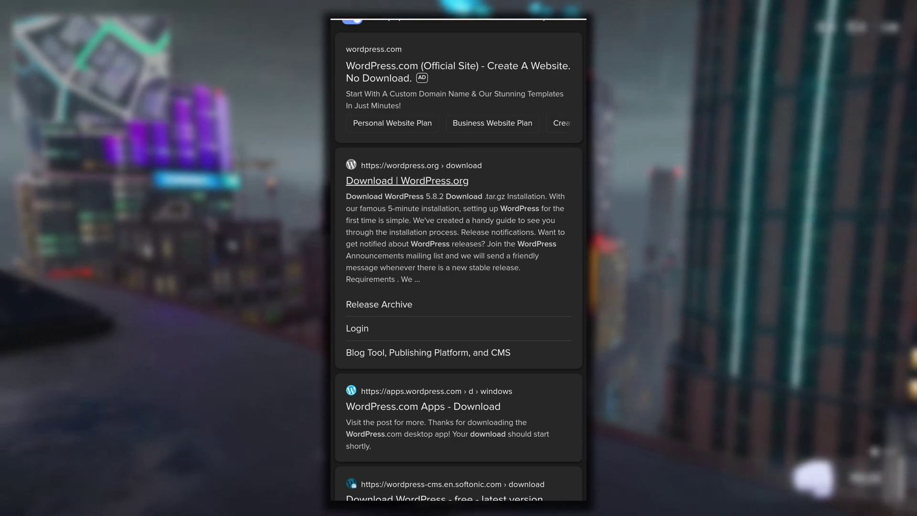
Download WordPress 5.8.2 from wordpress.org through the ADM downloader.
{"action": "scroll", "scroll_direction": "down", "scroll_amount": 3}
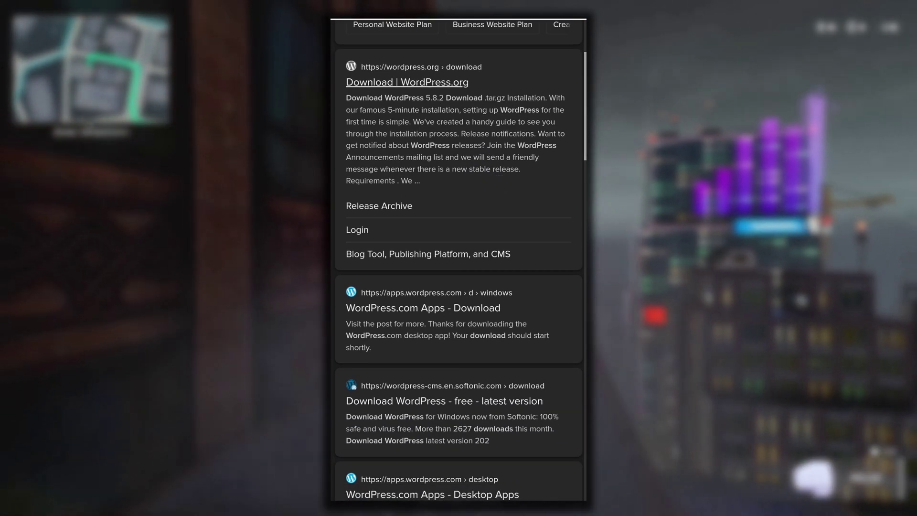
{"action": "scroll", "scroll_direction": "up", "scroll_amount": 3}
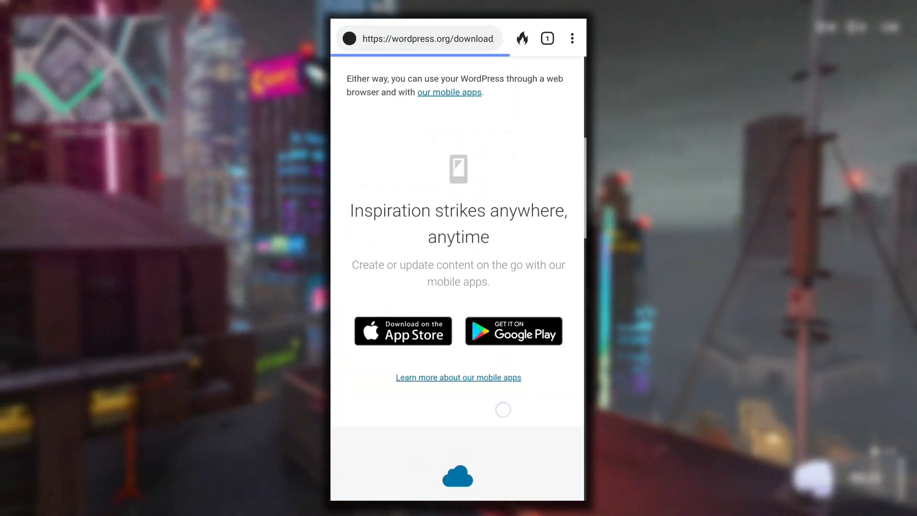
{"action": "scroll", "scroll_direction": "down", "scroll_amount": 3}
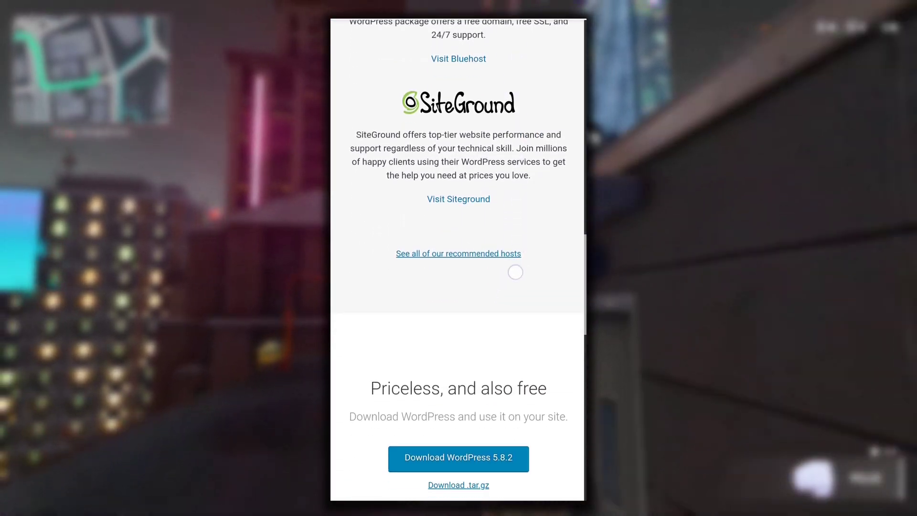
{"action": "scroll", "scroll_direction": "down", "scroll_amount": 3}
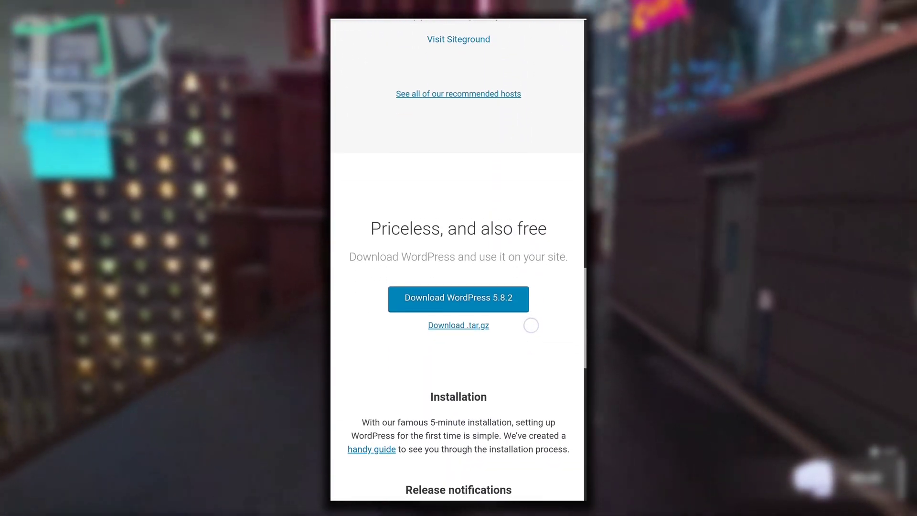
{"action": "left_click", "coordinate": [458, 299]}
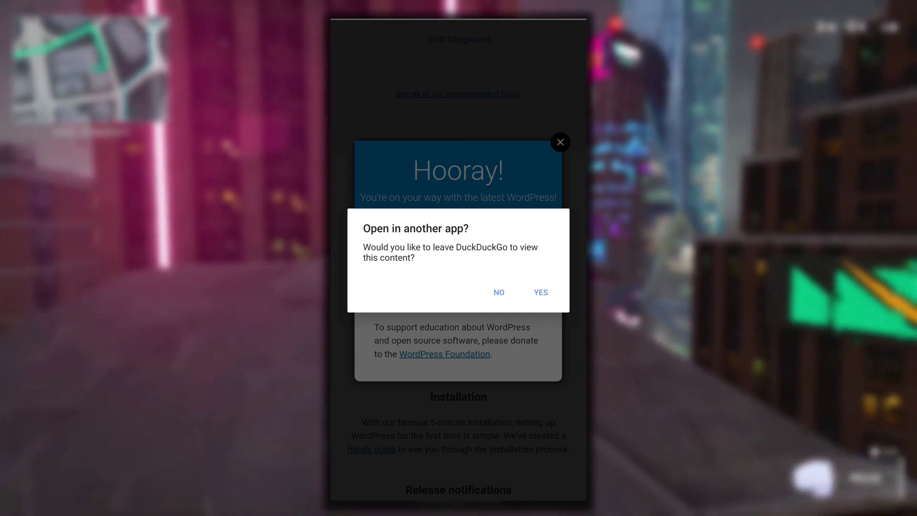
{"action": "left_click", "coordinate": [539, 292]}
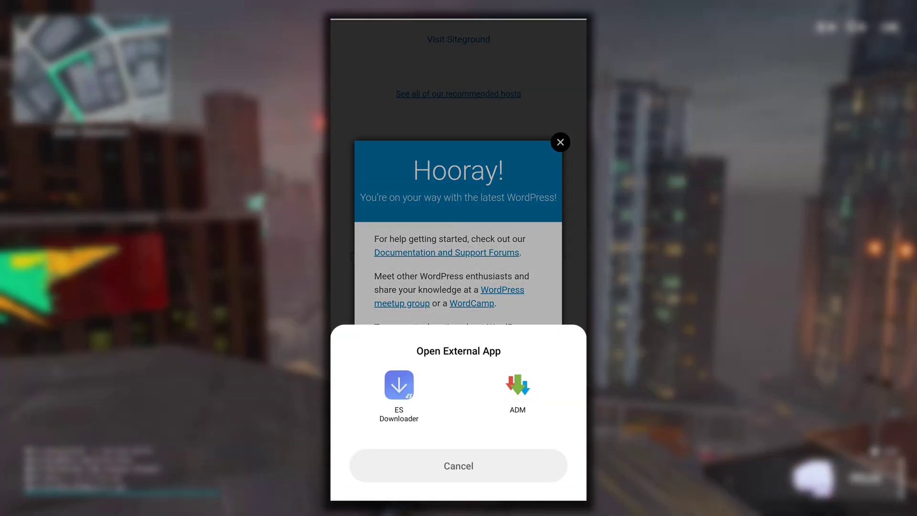
{"action": "left_click", "coordinate": [458, 466]}
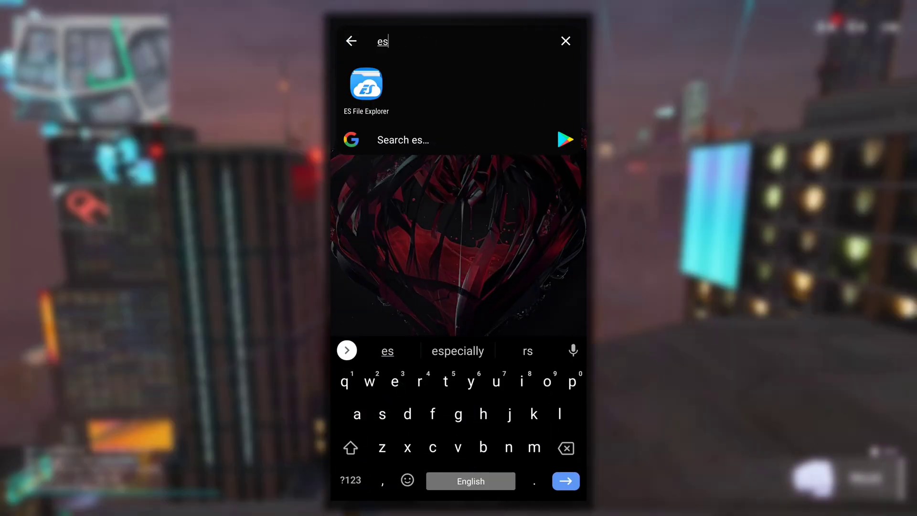
Open wordpress-5.8.2.zip from the ADM folder in ES File Explorer.
{"action": "left_click", "coordinate": [366, 83]}
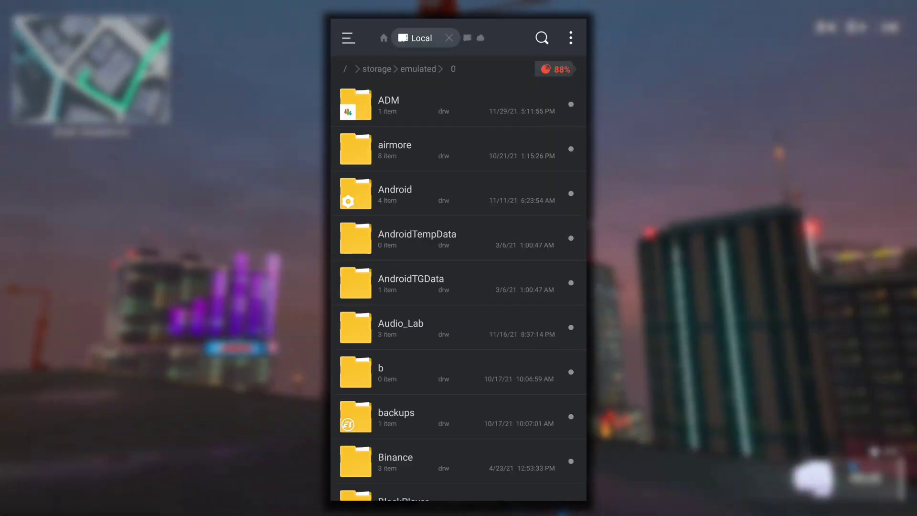
{"action": "left_click", "coordinate": [388, 104]}
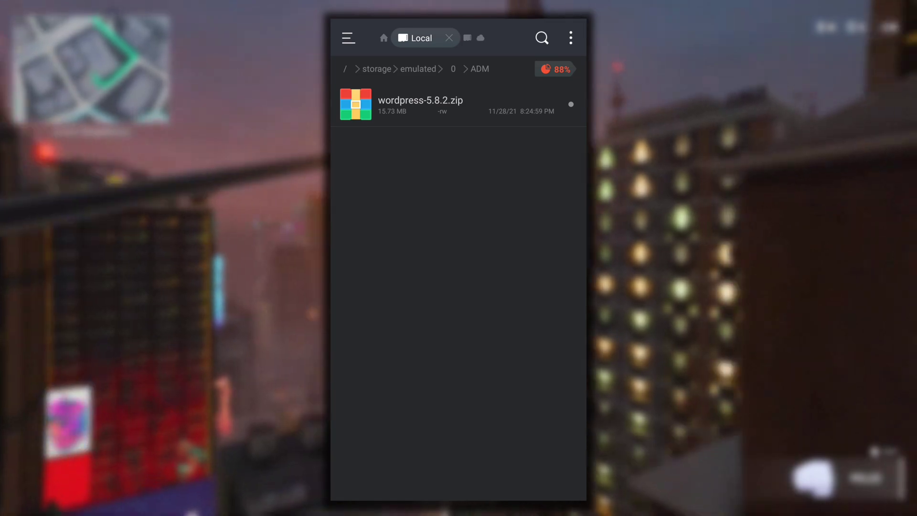
{"action": "left_click", "coordinate": [419, 105]}
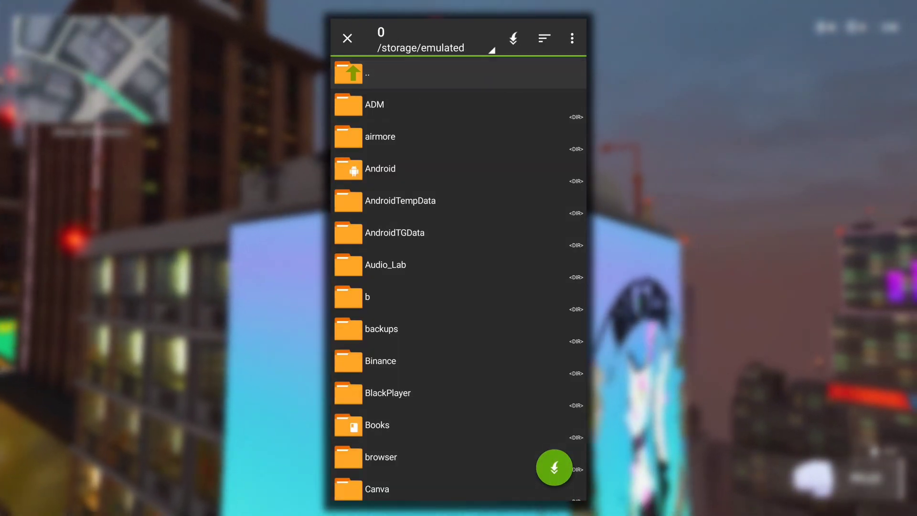
Scroll ZArchiver's internal storage folders to find and select htdocs.
{"action": "scroll", "scroll_direction": "down", "scroll_amount": 3}
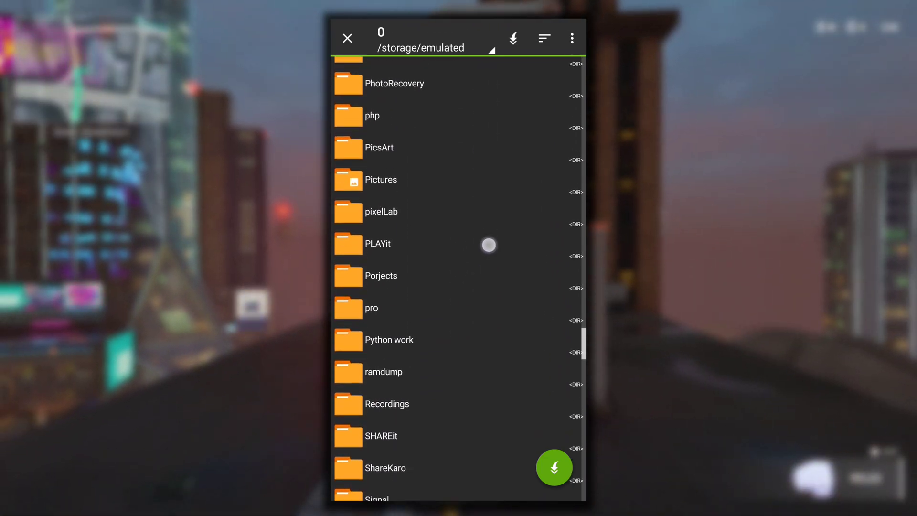
{"action": "scroll", "scroll_direction": "up", "scroll_amount": 3}
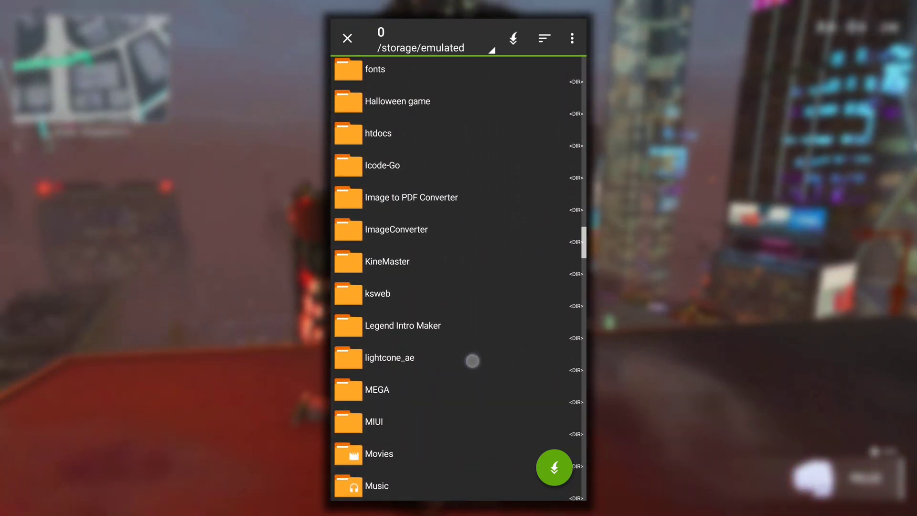
{"action": "left_click", "coordinate": [378, 133]}
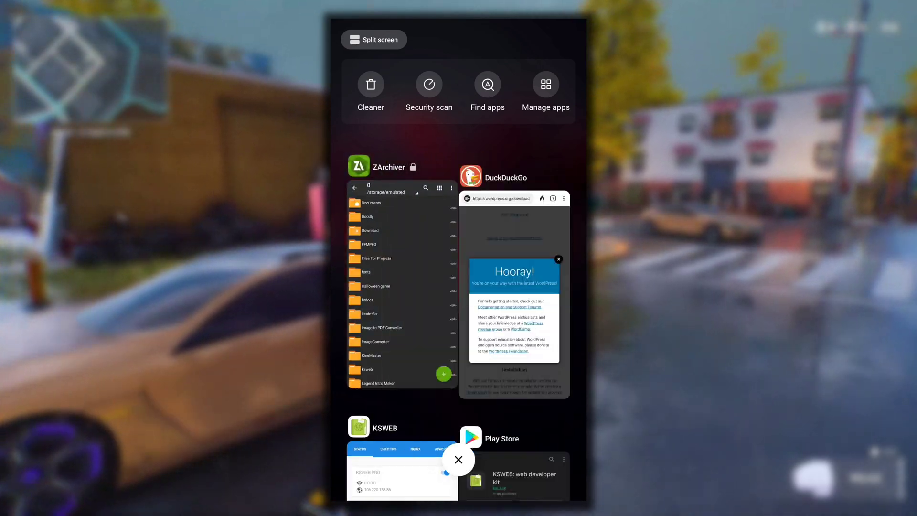
{"action": "scroll", "scroll_direction": "left", "scroll_amount": 3}
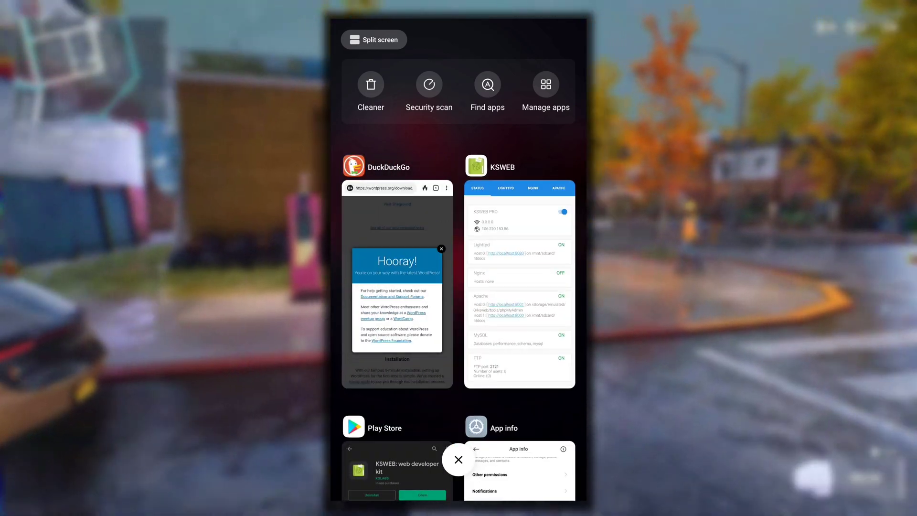
{"action": "left_click", "coordinate": [518, 284]}
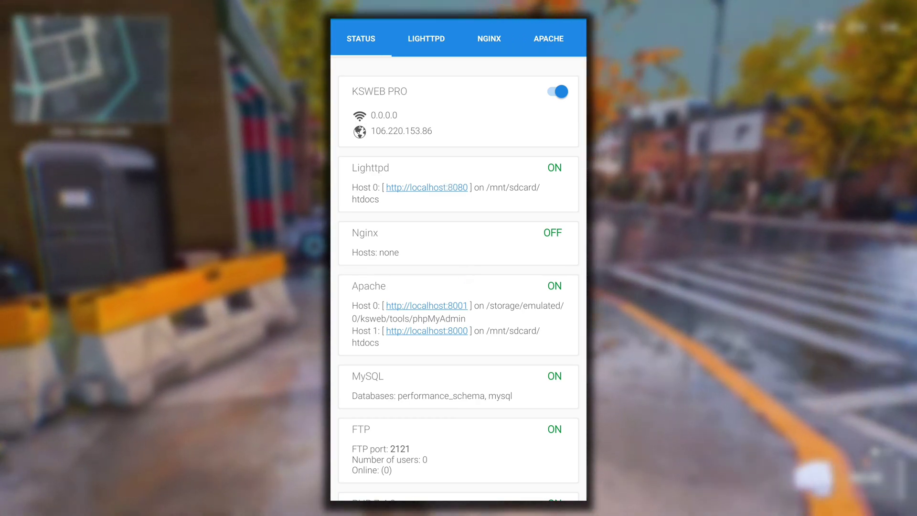
{"action": "left_click", "coordinate": [426, 187]}
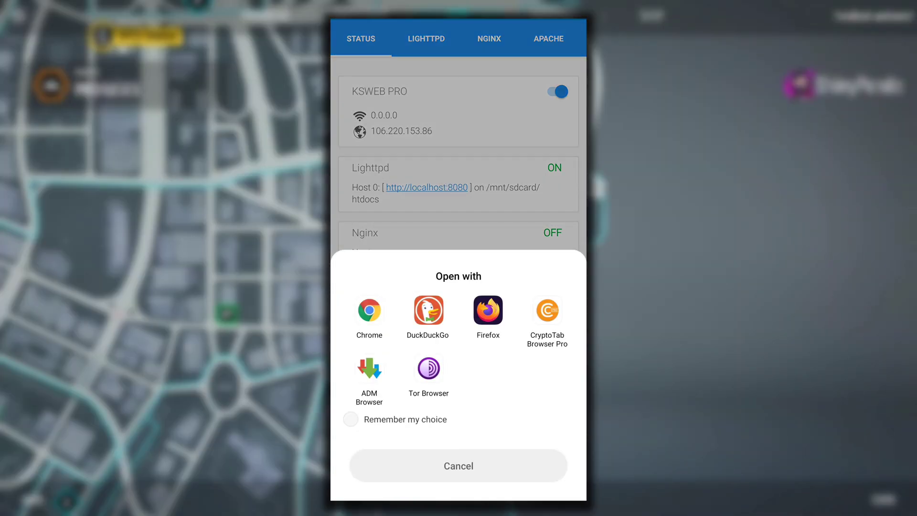
{"action": "left_click", "coordinate": [547, 305]}
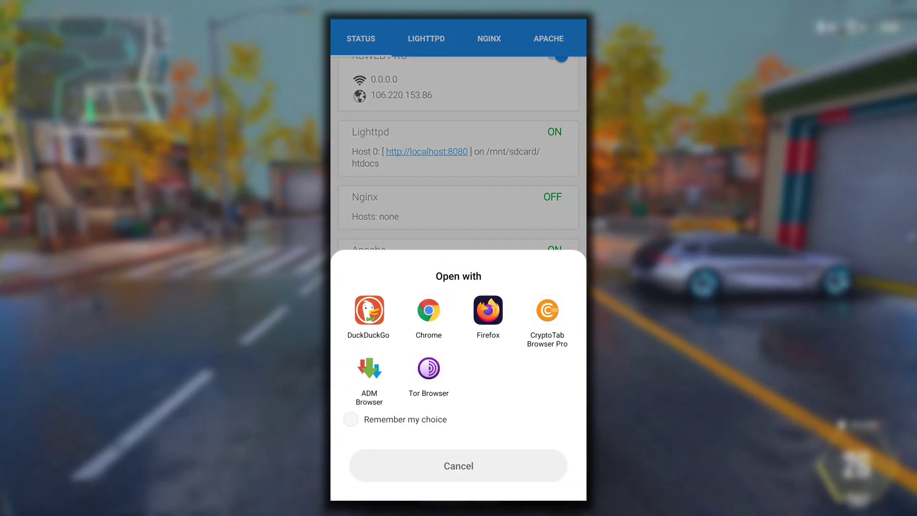
{"action": "left_click", "coordinate": [487, 311]}
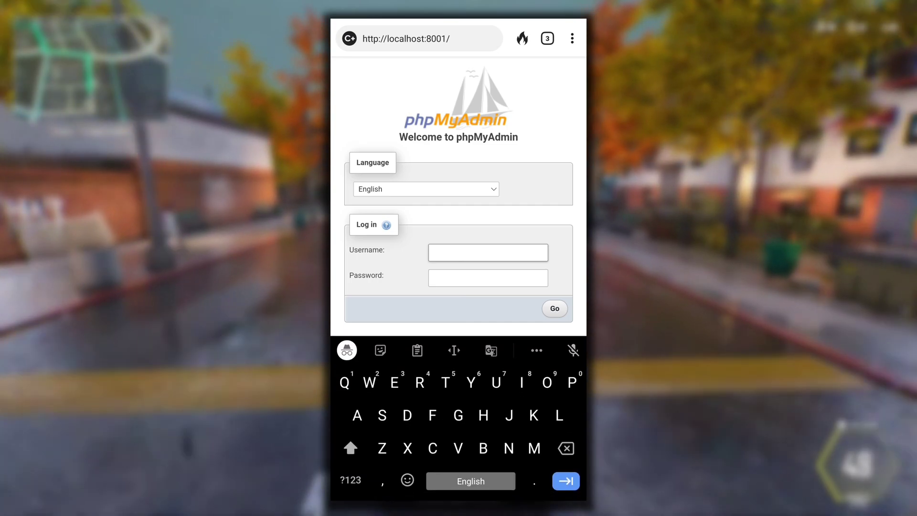
Log into phpMyAdmin as root with a blank password and open the navigation menu.
{"action": "left_click", "coordinate": [488, 252]}
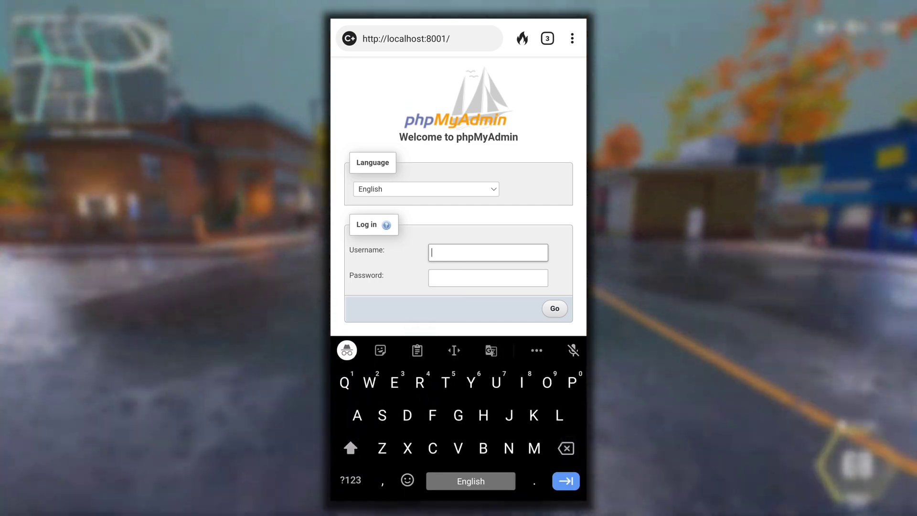
{"action": "type", "text": "rot"}
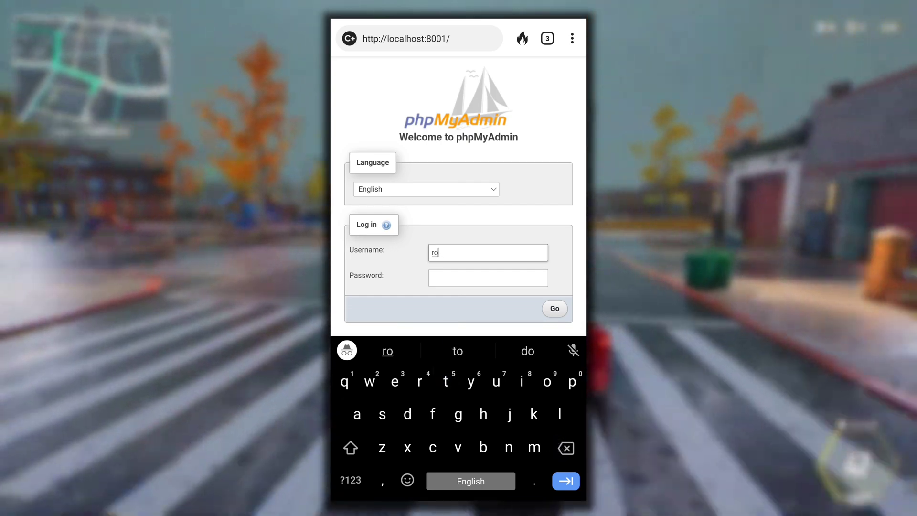
{"action": "type", "text": "ot"}
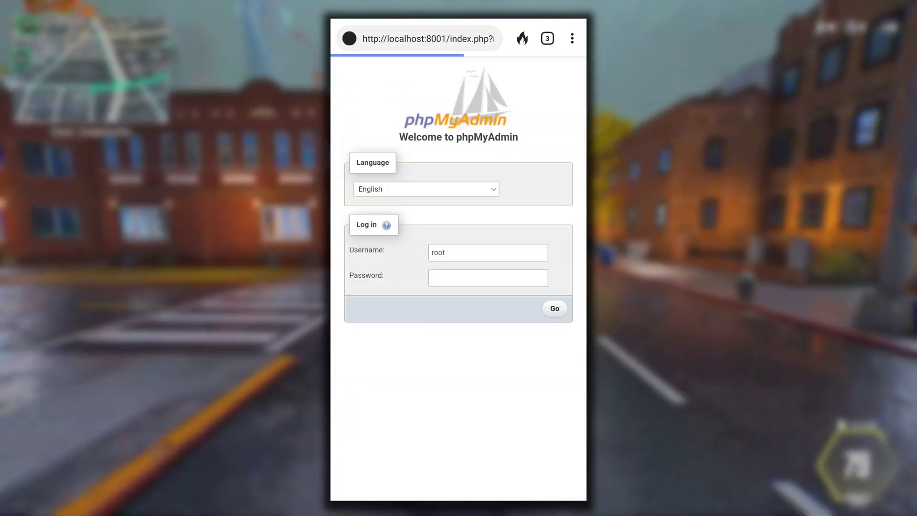
{"action": "left_click", "coordinate": [554, 308]}
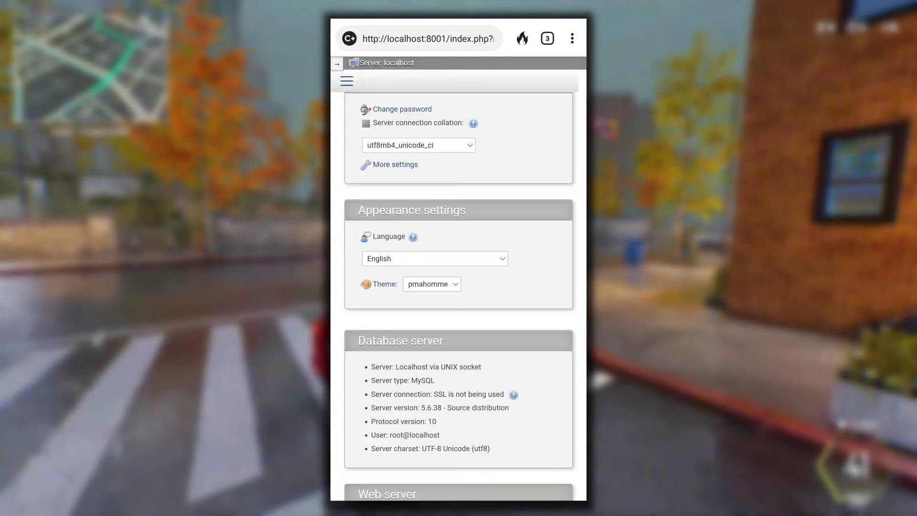
{"action": "scroll", "scroll_direction": "down", "scroll_amount": 3}
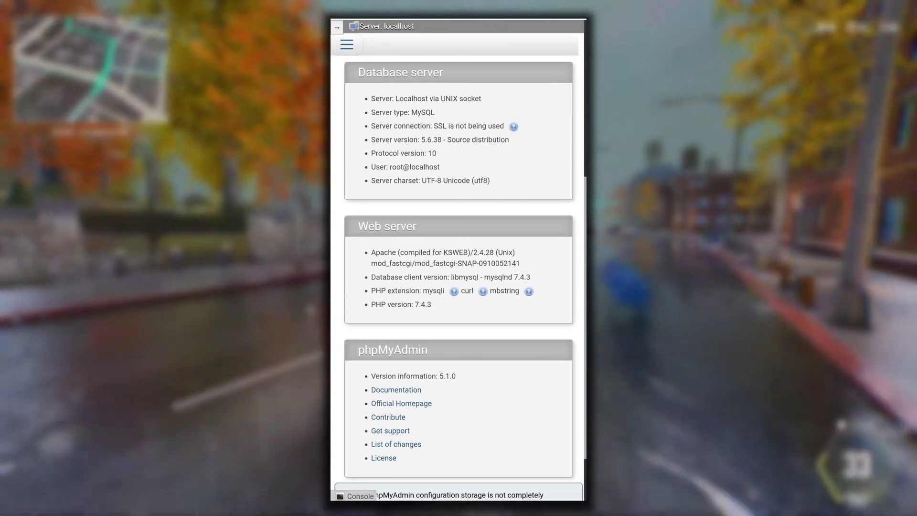
{"action": "scroll", "scroll_direction": "up", "scroll_amount": 3}
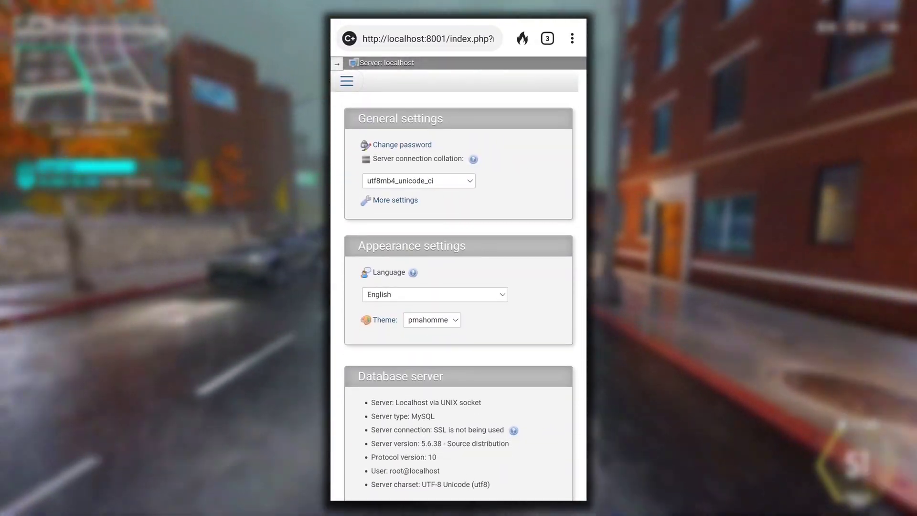
{"action": "left_click", "coordinate": [346, 80]}
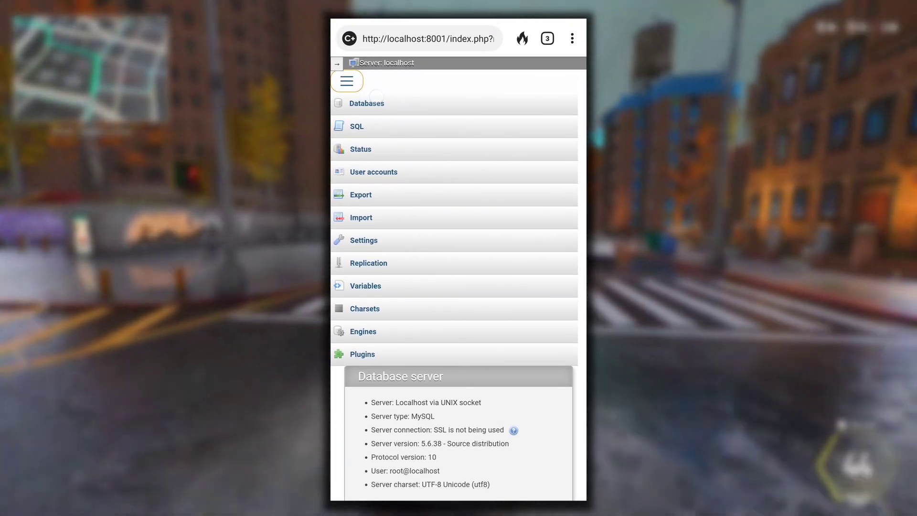
Create the 'wordpress' database on the Databases page and return to the server home.
{"action": "left_click", "coordinate": [367, 103]}
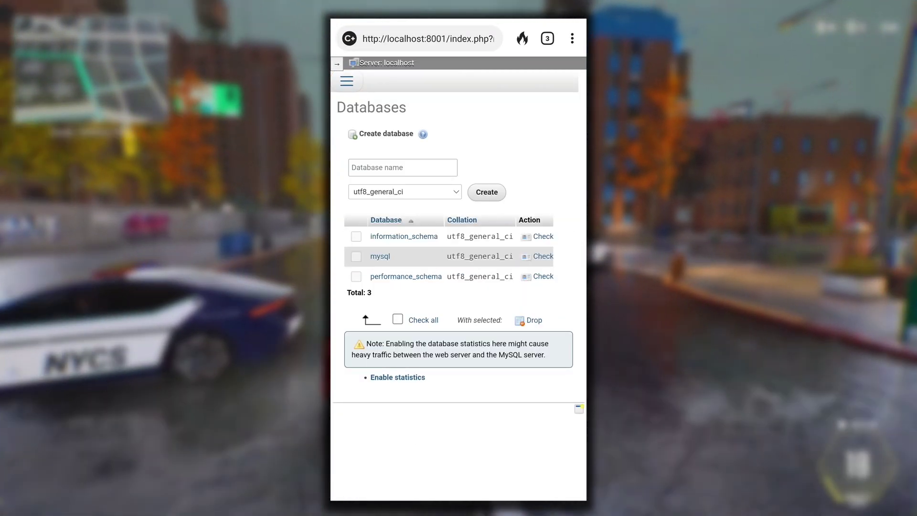
{"action": "left_click", "coordinate": [402, 167]}
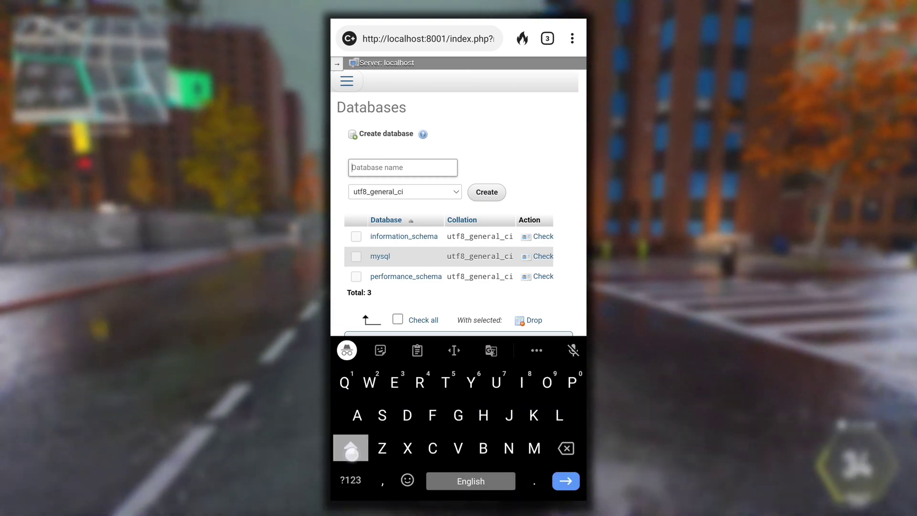
{"action": "type", "text": "wotdpress"}
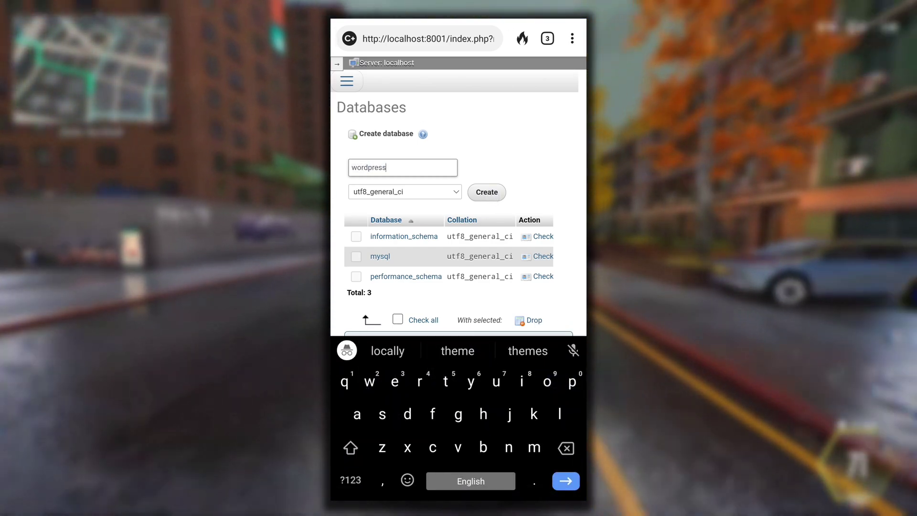
{"action": "left_click", "coordinate": [486, 192]}
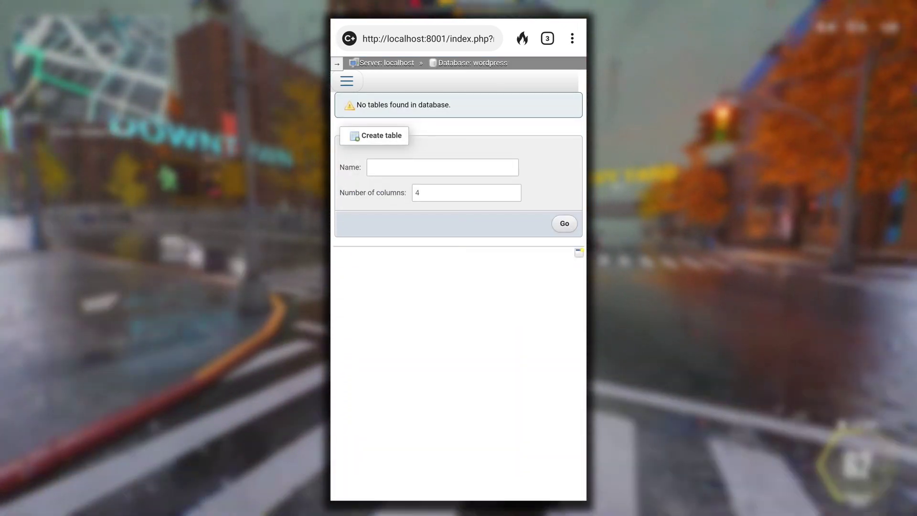
{"action": "left_click", "coordinate": [385, 63]}
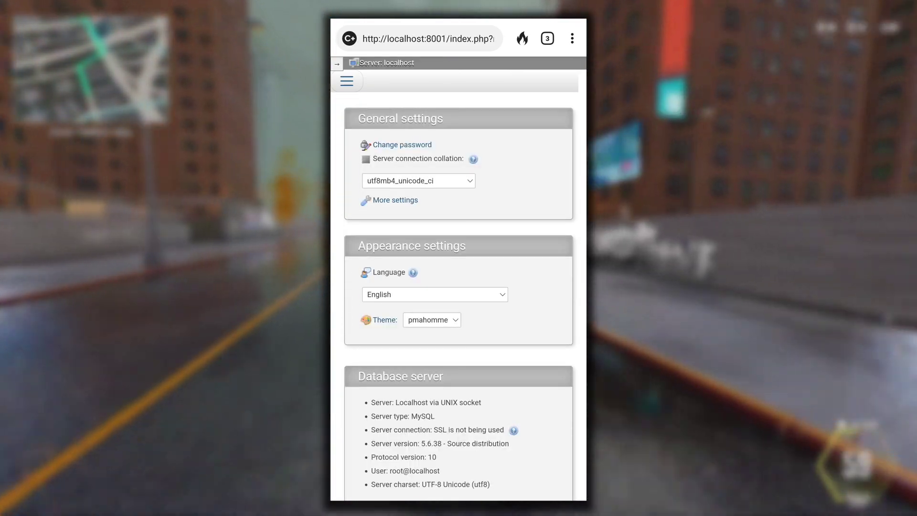
Check 'wordpress' is listed under Databases, then load localhost:8080/wordpress in the browser.
{"action": "left_click", "coordinate": [346, 81]}
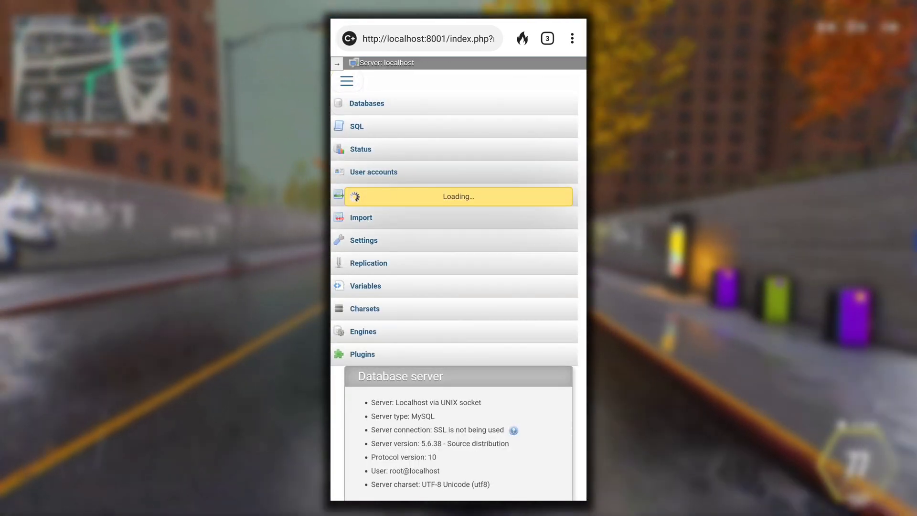
{"action": "left_click", "coordinate": [365, 103]}
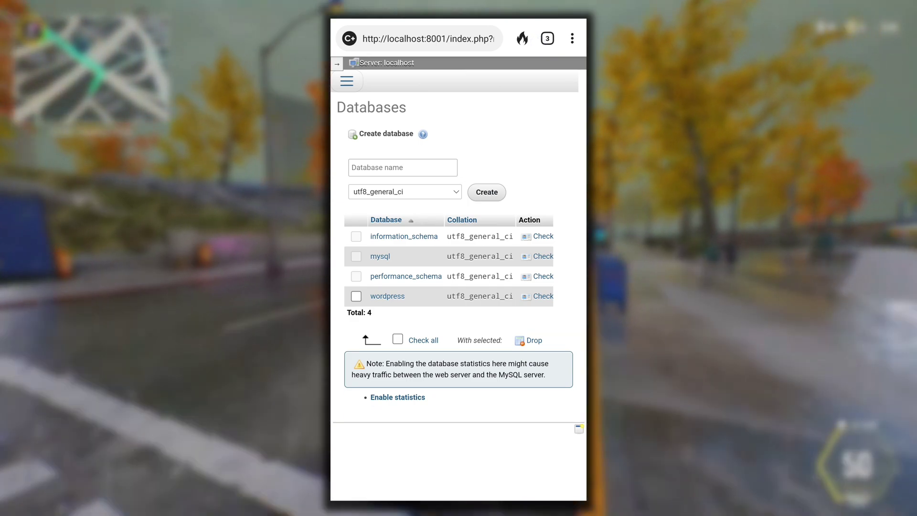
{"action": "left_click", "coordinate": [547, 38]}
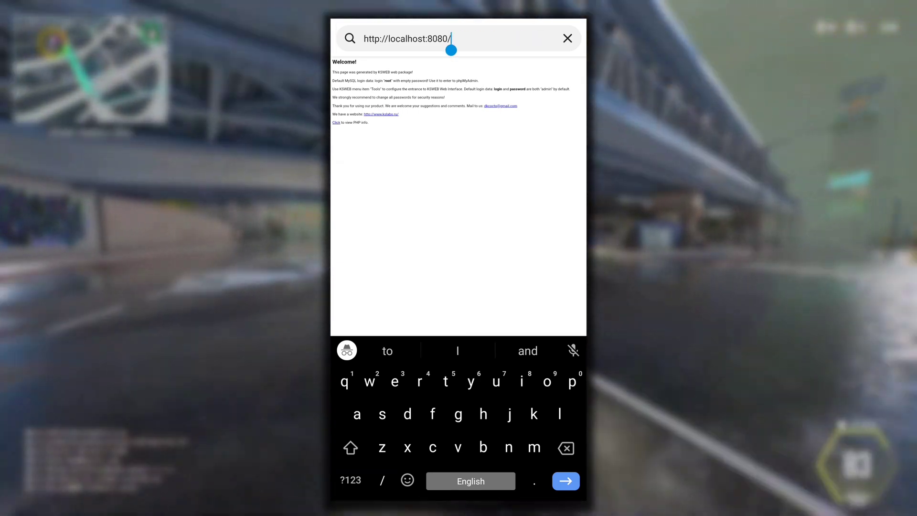
{"action": "type", "text": "wordpress"}
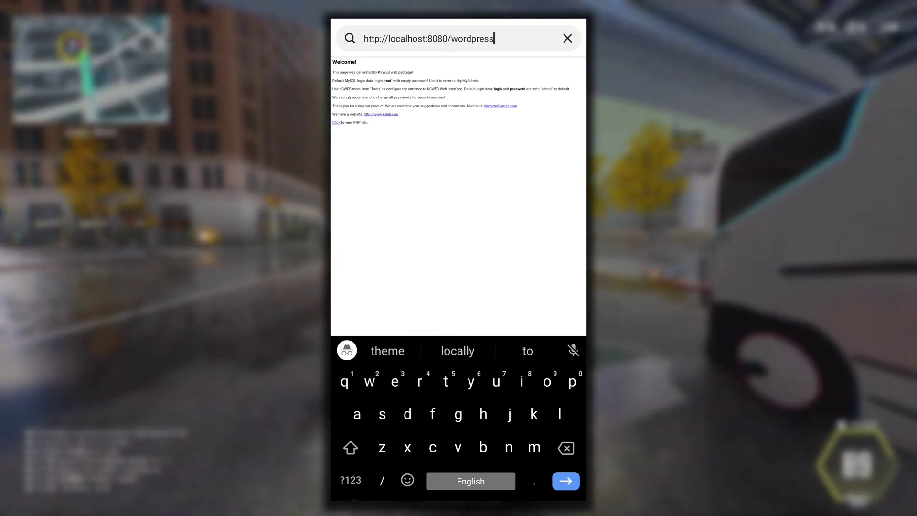
{"action": "left_click", "coordinate": [350, 480]}
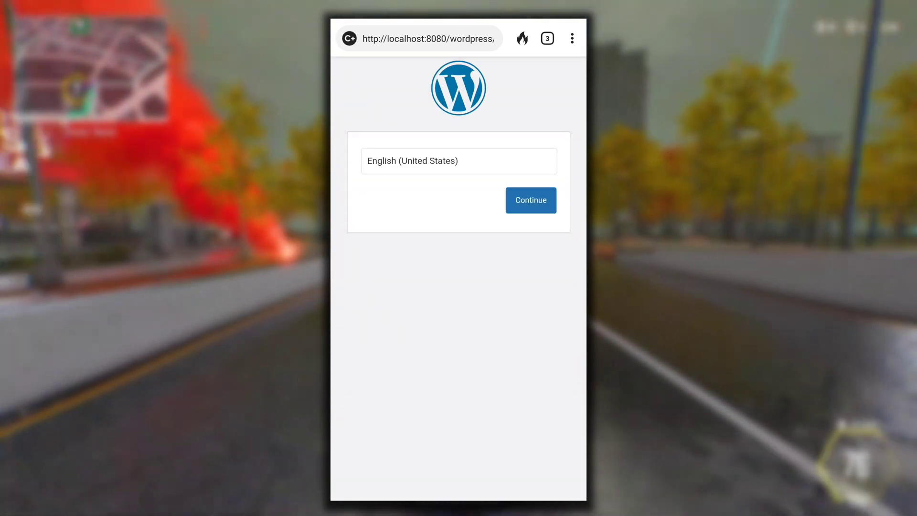
Keep English (United States) and proceed through the welcome screen to the database form.
{"action": "left_click", "coordinate": [530, 200]}
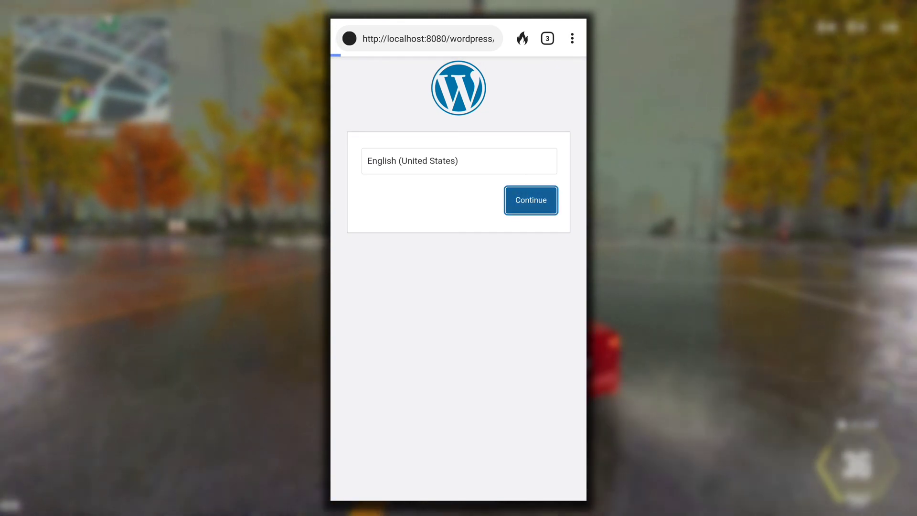
{"action": "left_click", "coordinate": [530, 200]}
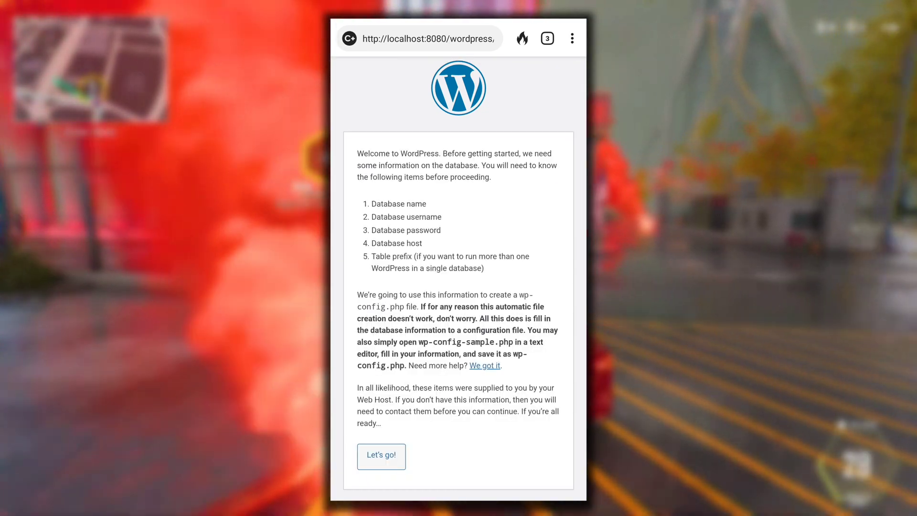
{"action": "left_click", "coordinate": [380, 456]}
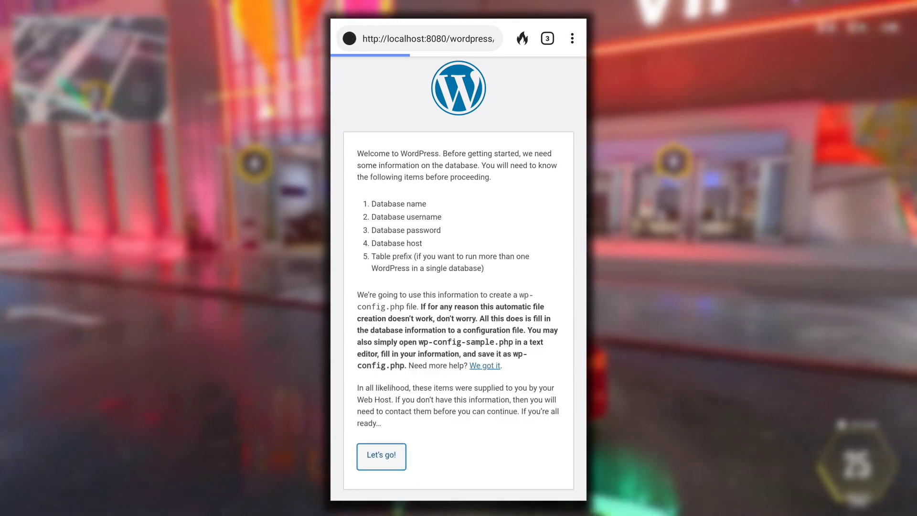
{"action": "left_click", "coordinate": [380, 455]}
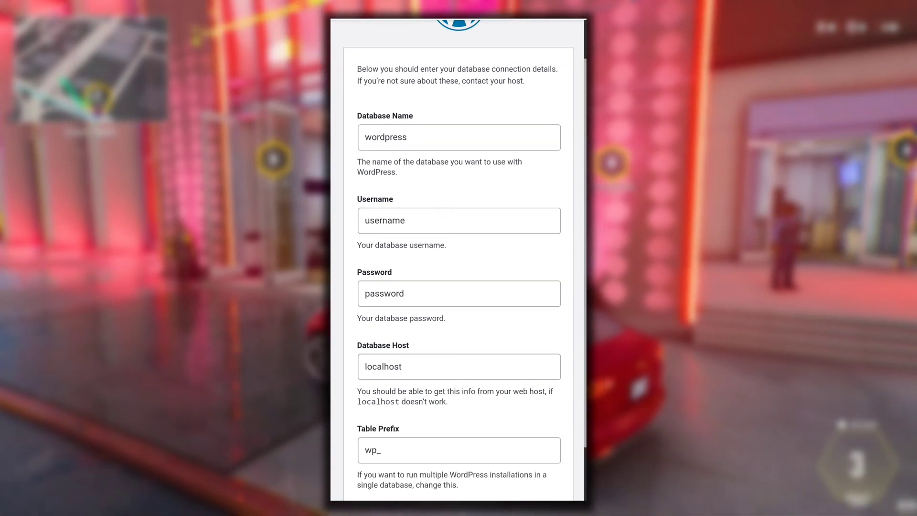
Enter database username 'root' with an empty password and submit the connection details.
{"action": "left_click", "coordinate": [458, 220]}
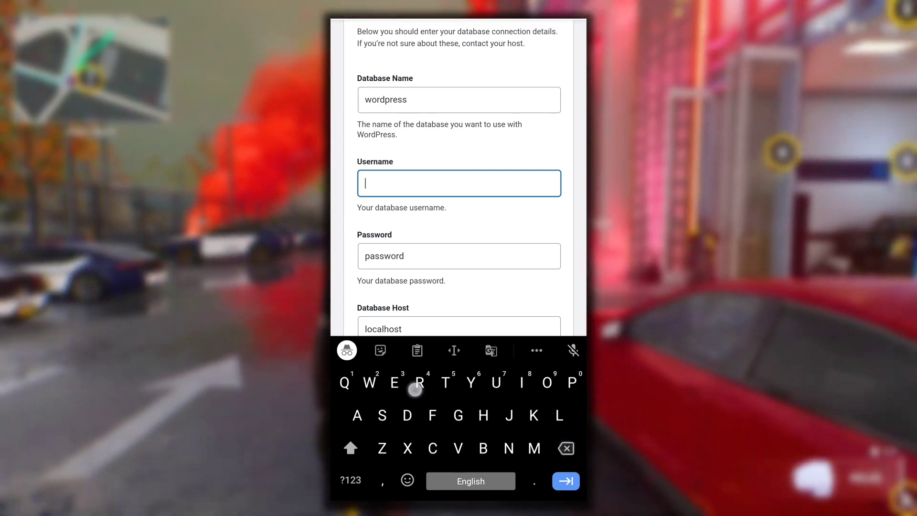
{"action": "type", "text": "root"}
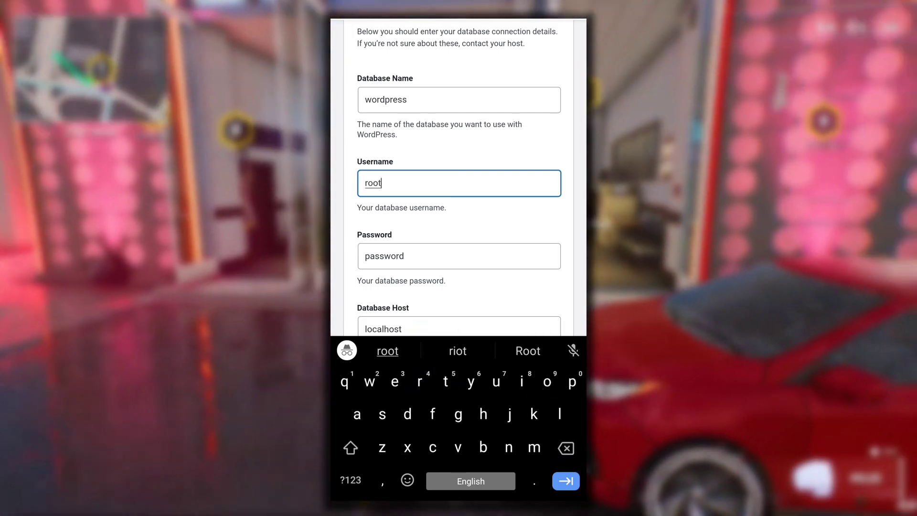
{"action": "left_click", "coordinate": [459, 255]}
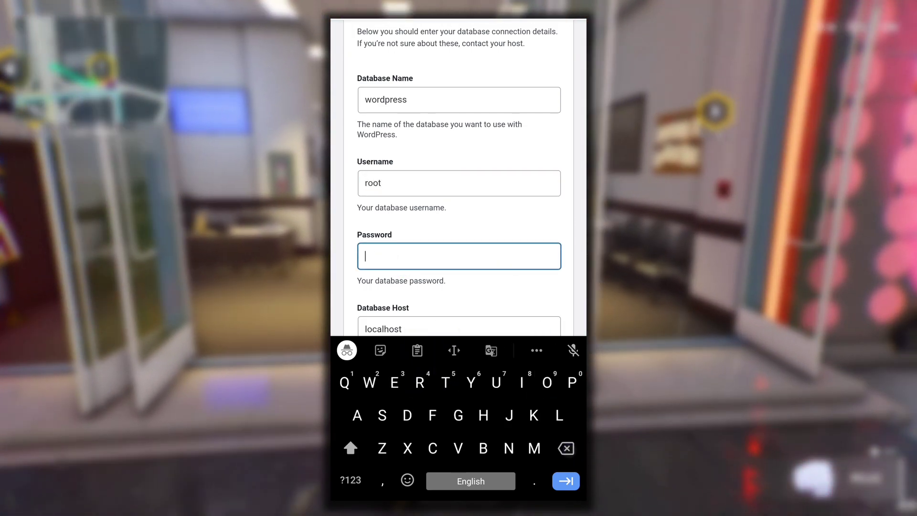
{"action": "scroll", "scroll_direction": "down", "scroll_amount": 3}
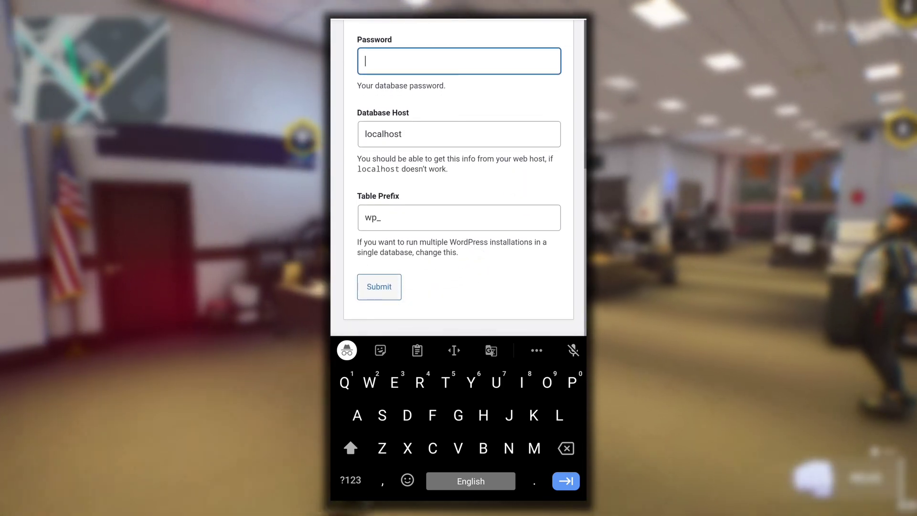
{"action": "left_click", "coordinate": [379, 287]}
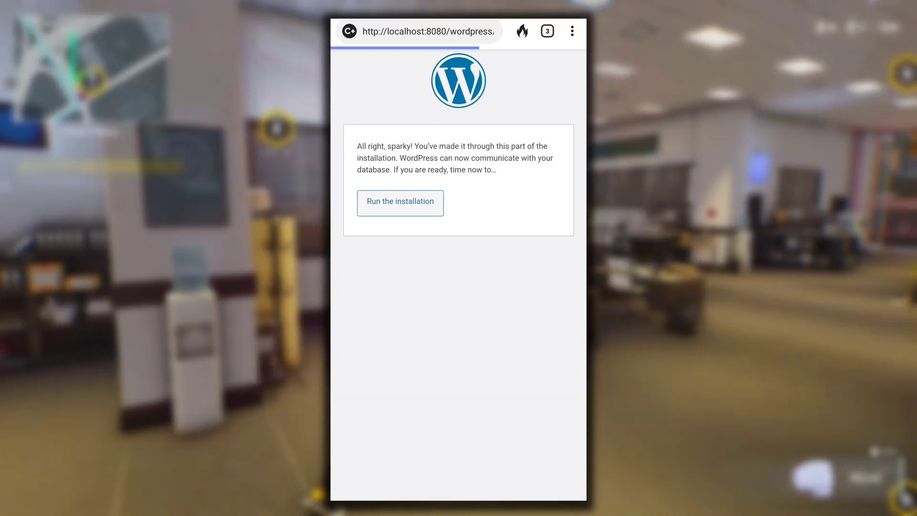
Start the installation and set the site title to 'Wordpress'.
{"action": "left_click", "coordinate": [400, 203]}
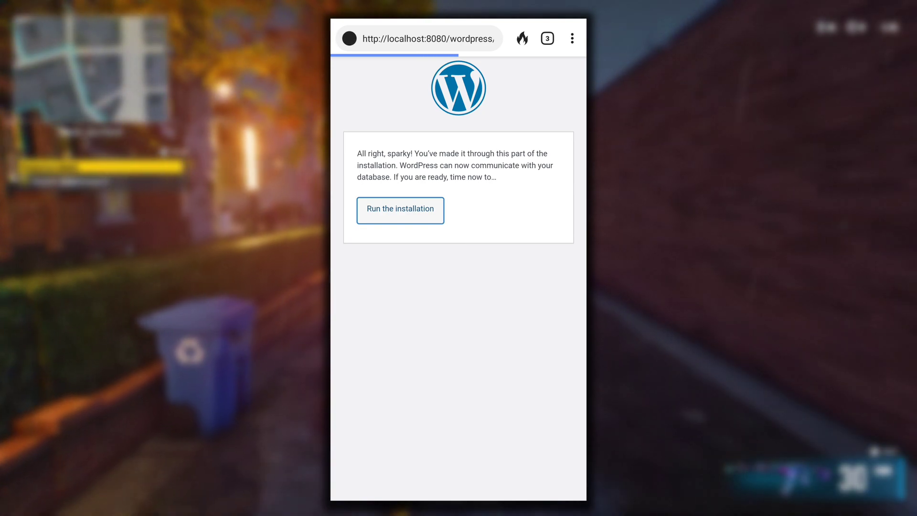
{"action": "left_click", "coordinate": [400, 210]}
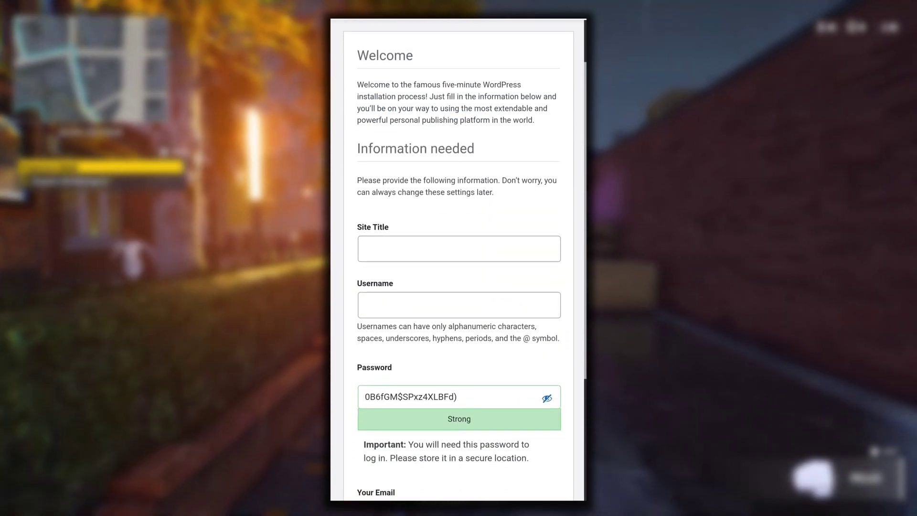
{"action": "type", "text": "Wor"}
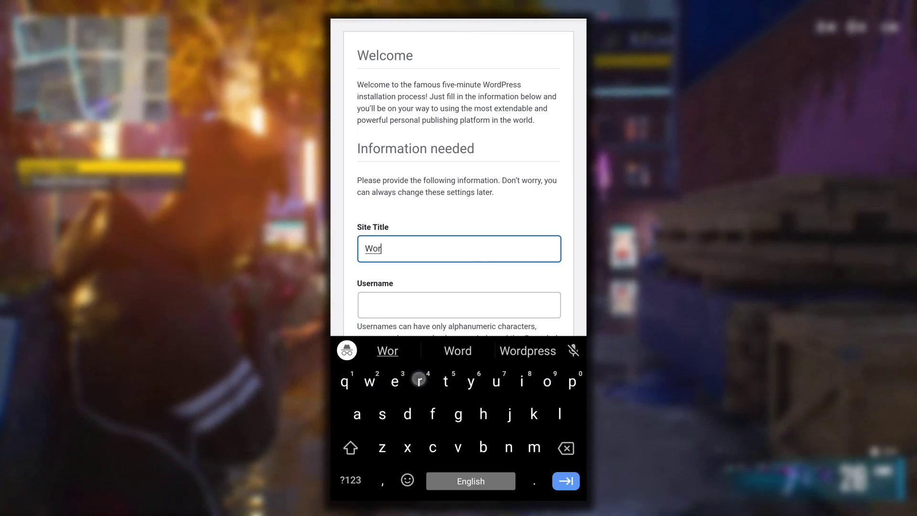
{"action": "left_click", "coordinate": [527, 350]}
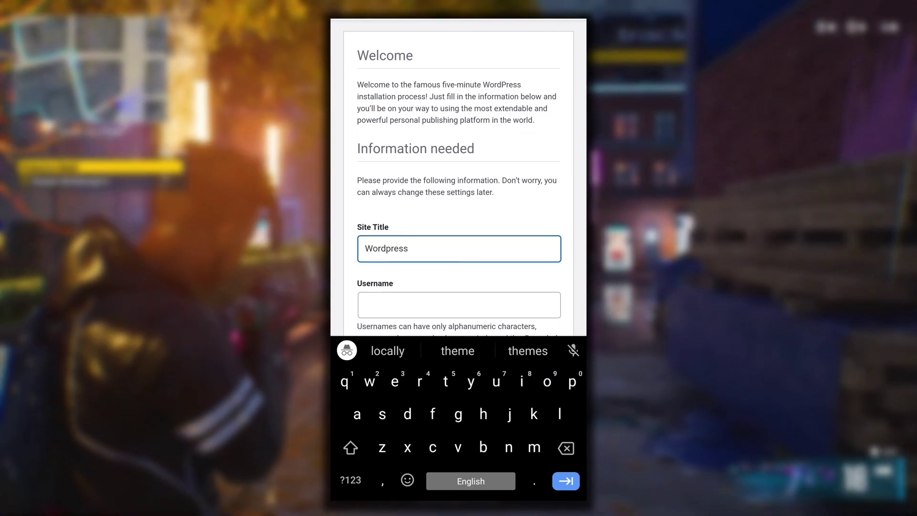
Create admin user 'admin' with a confirmed weak password, allow search indexing, and install.
{"action": "left_click", "coordinate": [459, 305]}
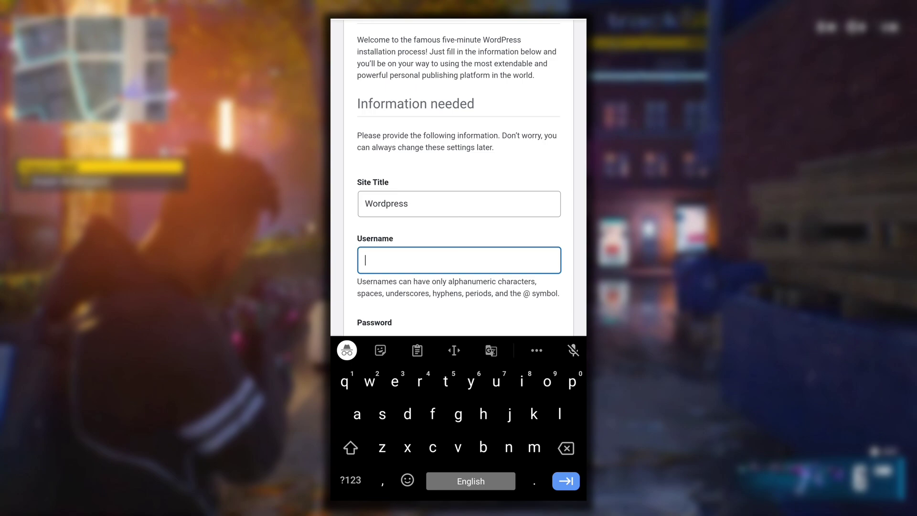
{"action": "type", "text": "admin"}
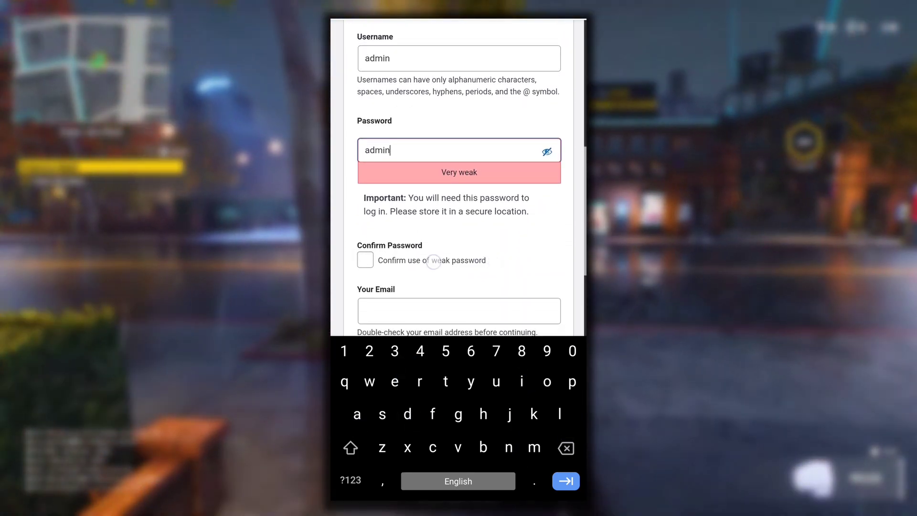
{"action": "left_click", "coordinate": [365, 260]}
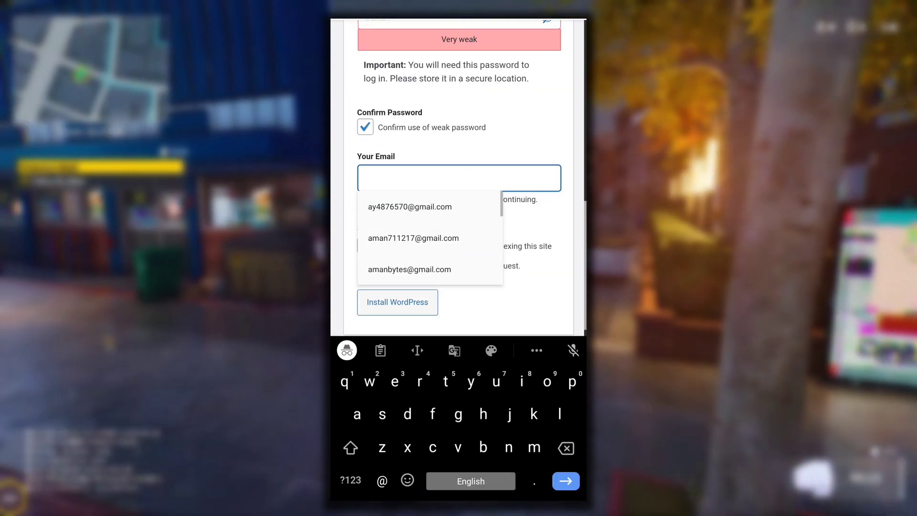
{"action": "type", "text": "admin@admin.com"}
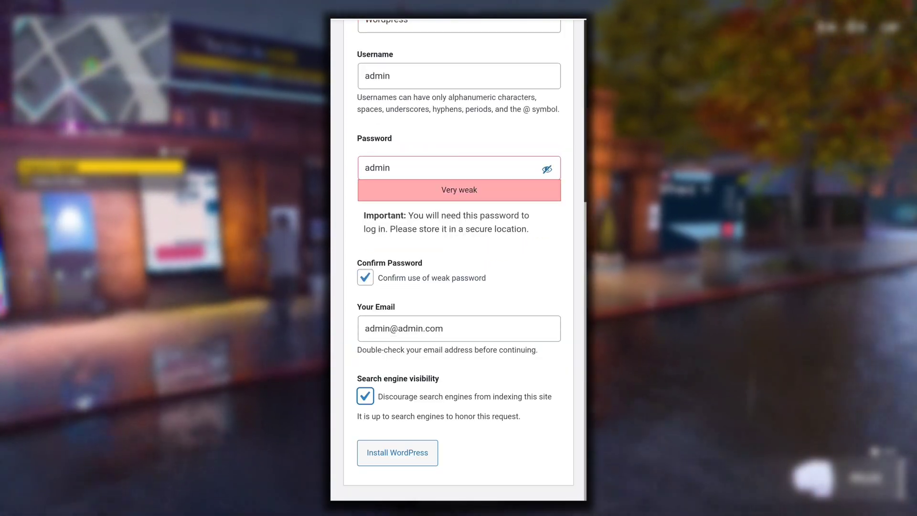
{"action": "left_click", "coordinate": [365, 396]}
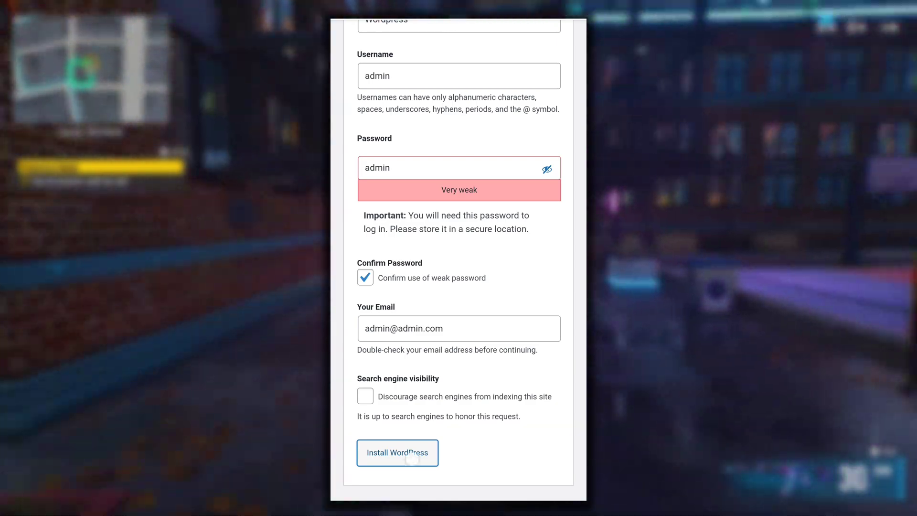
{"action": "left_click", "coordinate": [397, 453]}
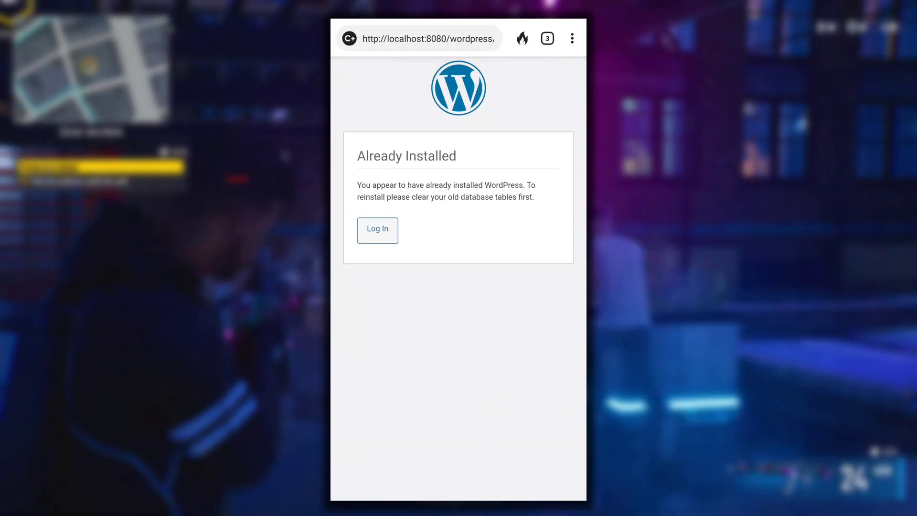
Log in on wp-login.php with the 'admin' administrator credentials.
{"action": "left_click", "coordinate": [378, 229]}
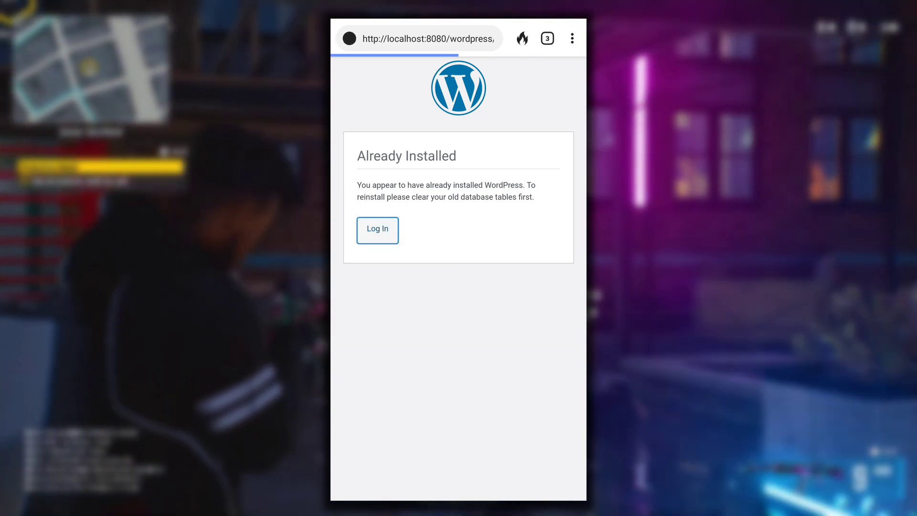
{"action": "left_click", "coordinate": [378, 229]}
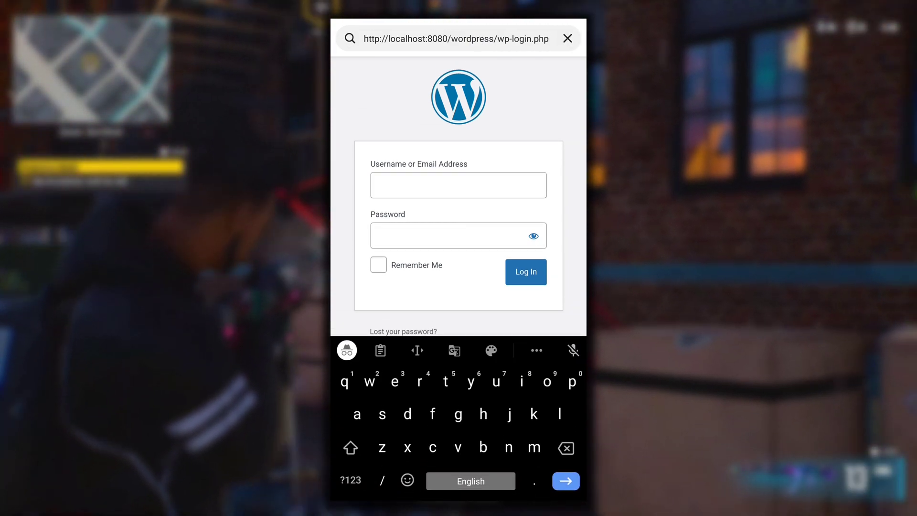
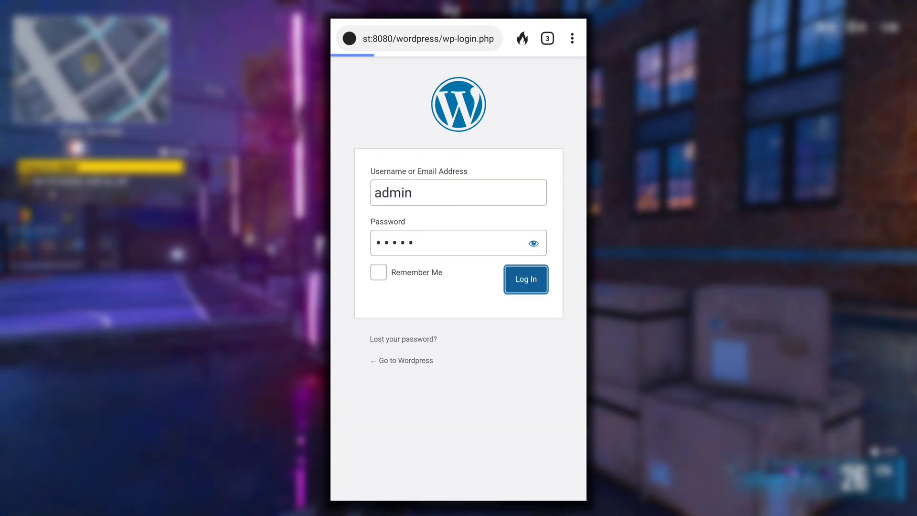
{"action": "left_click", "coordinate": [524, 279]}
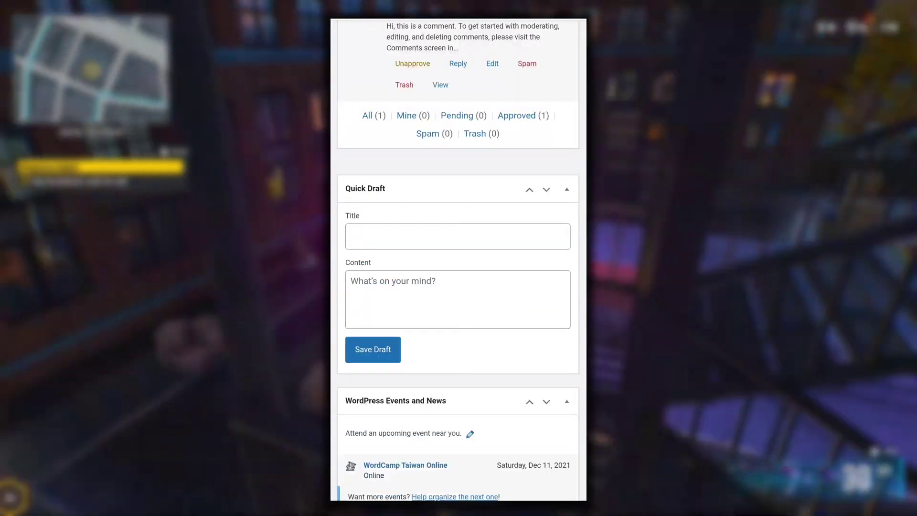
Navigate to Plugins > Add New from the hamburger admin menu.
{"action": "scroll", "scroll_direction": "up", "scroll_amount": 3}
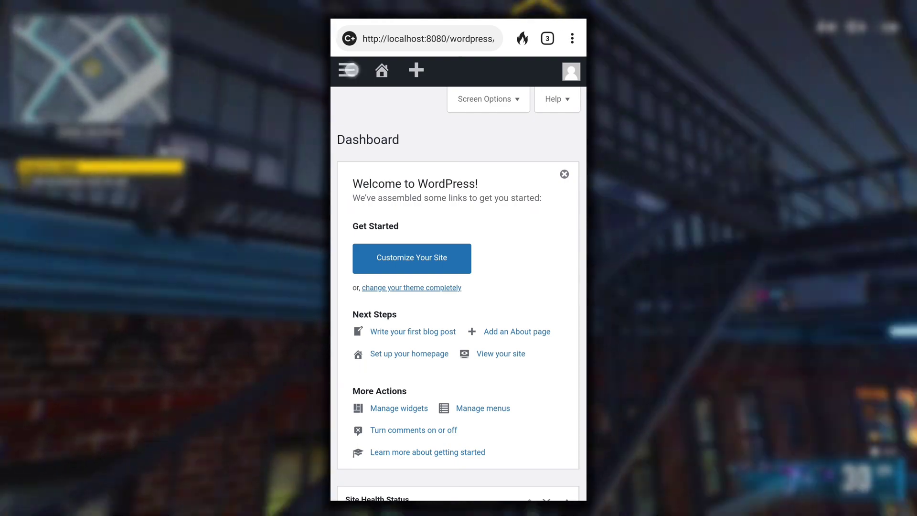
{"action": "left_click", "coordinate": [346, 70]}
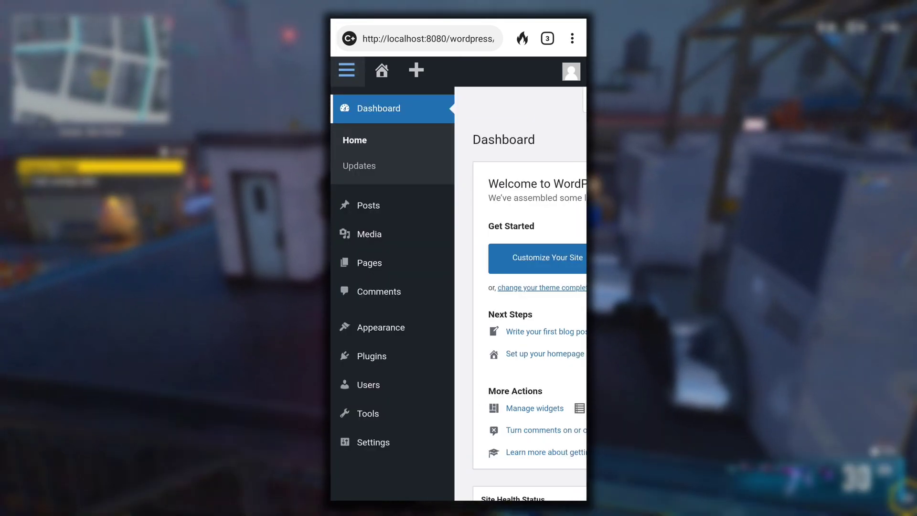
{"action": "scroll", "scroll_direction": "down", "scroll_amount": 3}
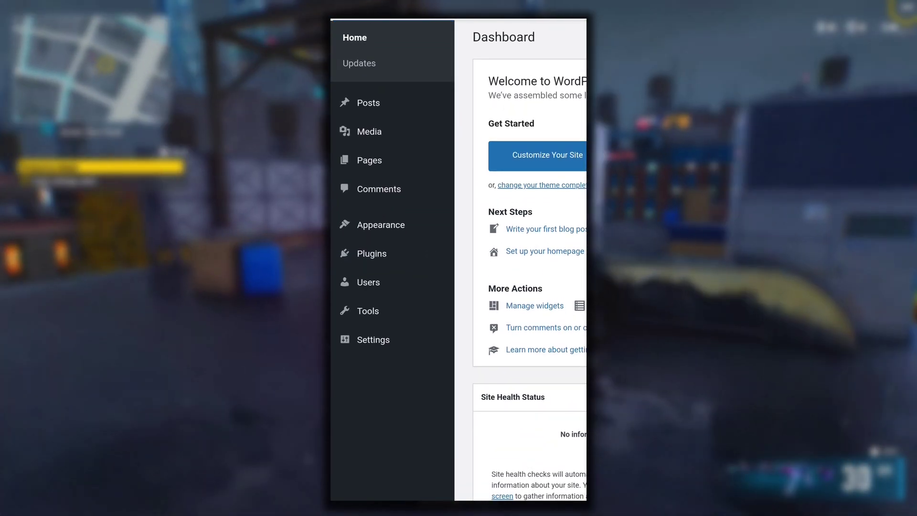
{"action": "left_click", "coordinate": [371, 252]}
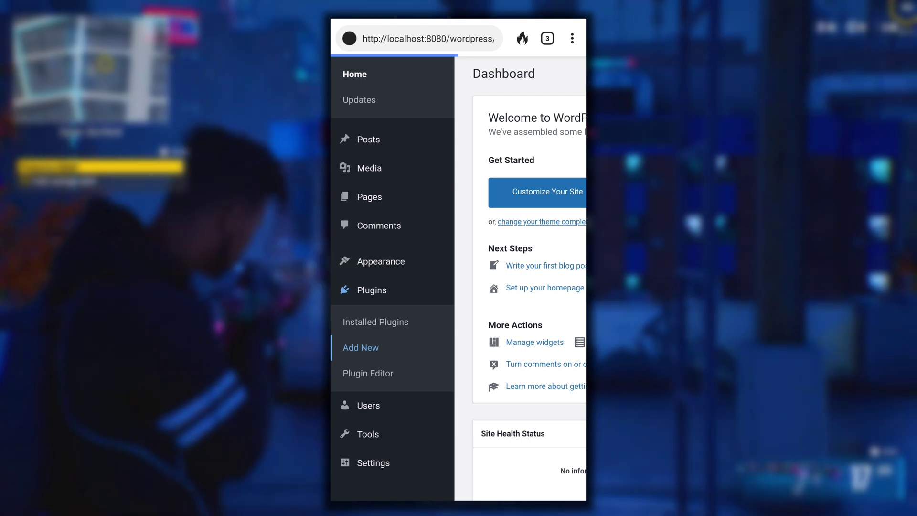
{"action": "left_click", "coordinate": [361, 347]}
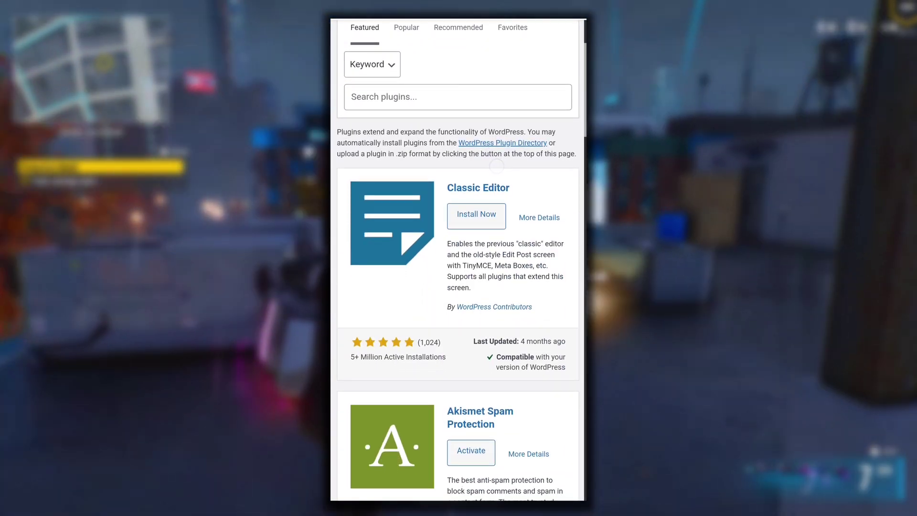
Install the Classic Editor plugin from its featured card.
{"action": "left_click", "coordinate": [476, 215]}
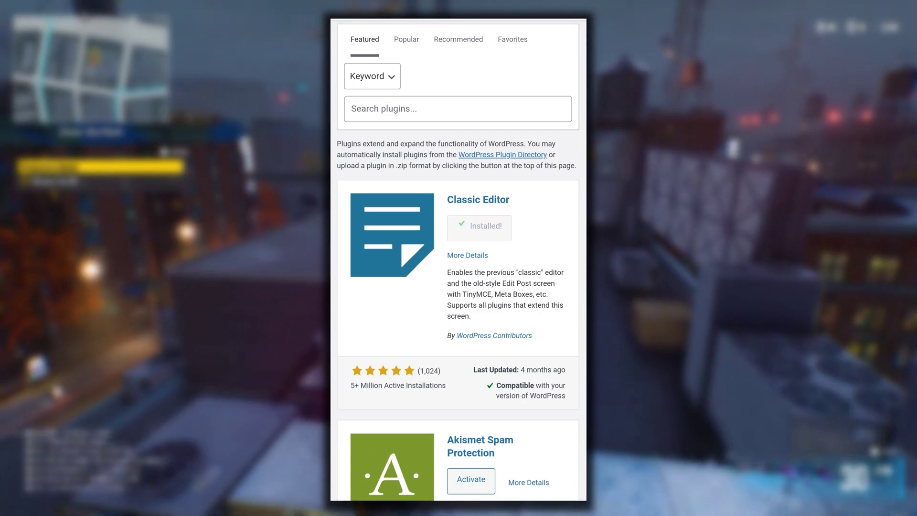
{"action": "scroll", "scroll_direction": "down", "scroll_amount": 3}
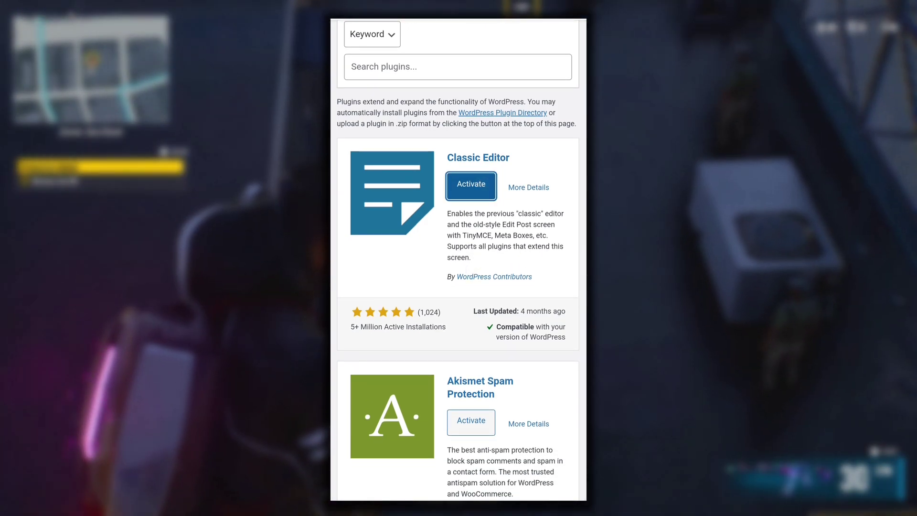
{"action": "scroll", "scroll_direction": "down", "scroll_amount": 3}
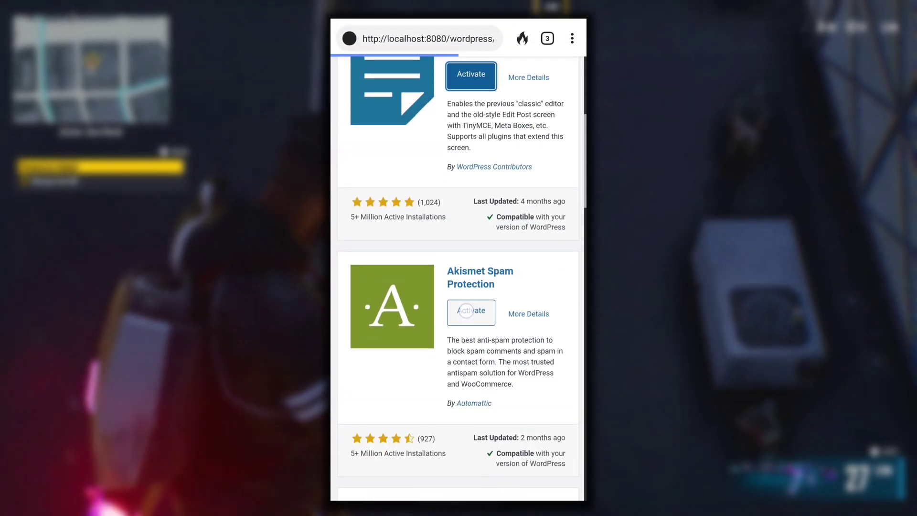
{"action": "scroll", "scroll_direction": "up", "scroll_amount": 3}
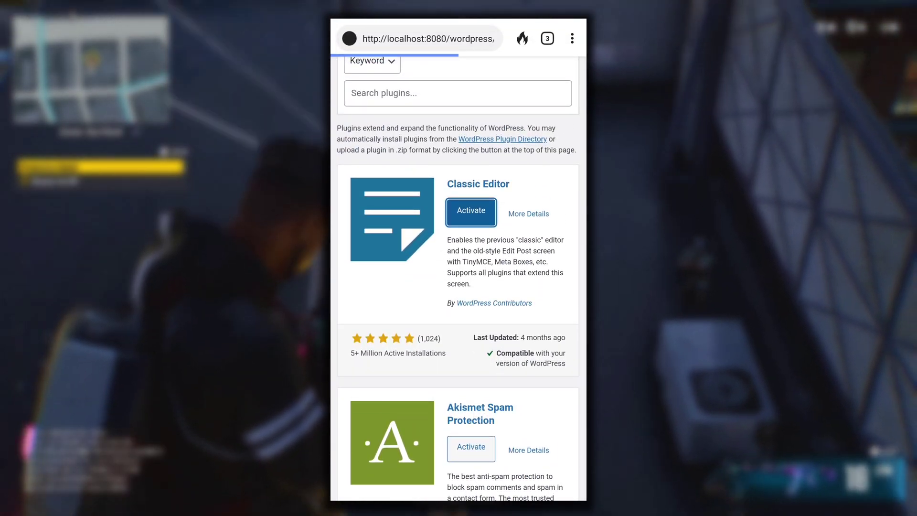
Activate Classic Editor so the Plugins list reports 'Plugin activated.'.
{"action": "left_click", "coordinate": [471, 211]}
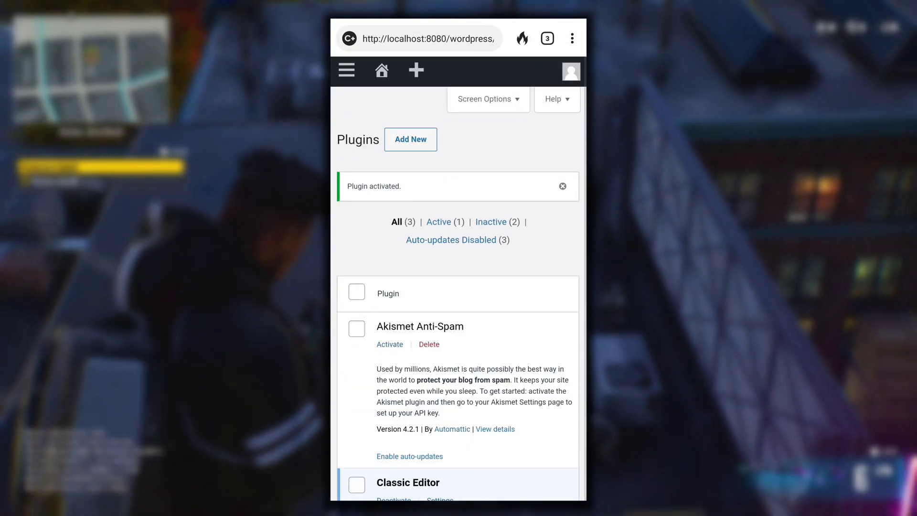
{"action": "scroll", "scroll_direction": "down", "scroll_amount": 3}
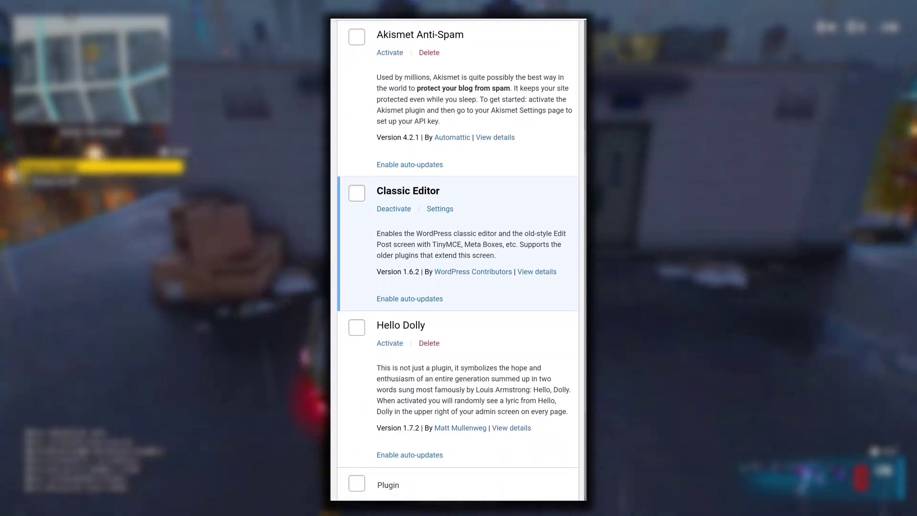
{"action": "scroll", "scroll_direction": "up", "scroll_amount": 3}
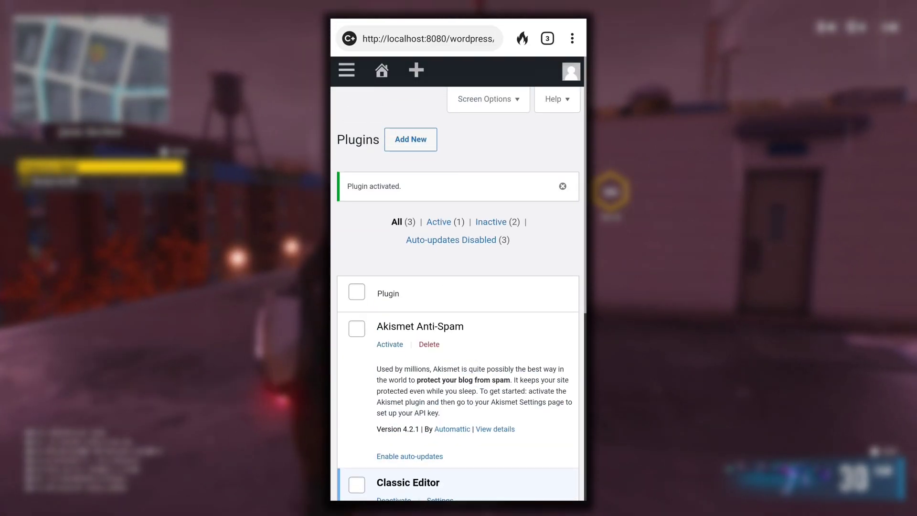
{"action": "left_click", "coordinate": [346, 71]}
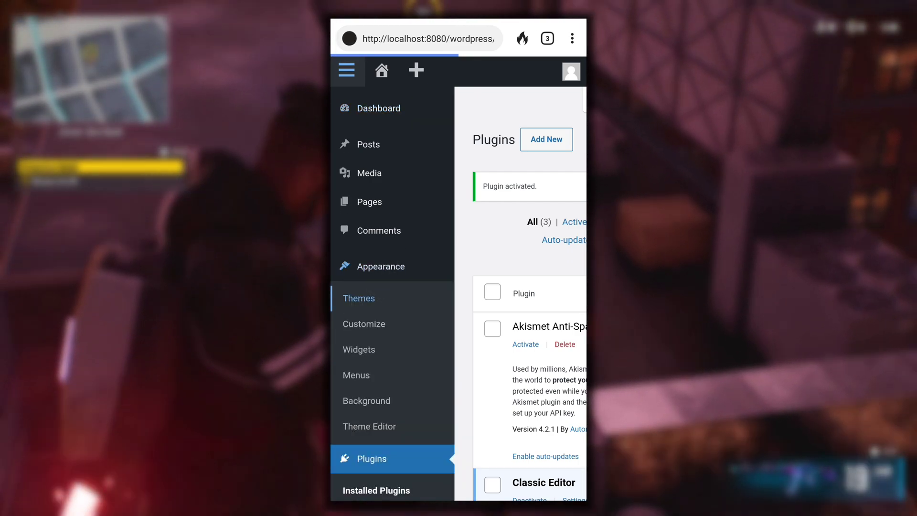
Search Appearance > Themes > Add New for 'Astra', then visit the live site.
{"action": "left_click", "coordinate": [359, 298]}
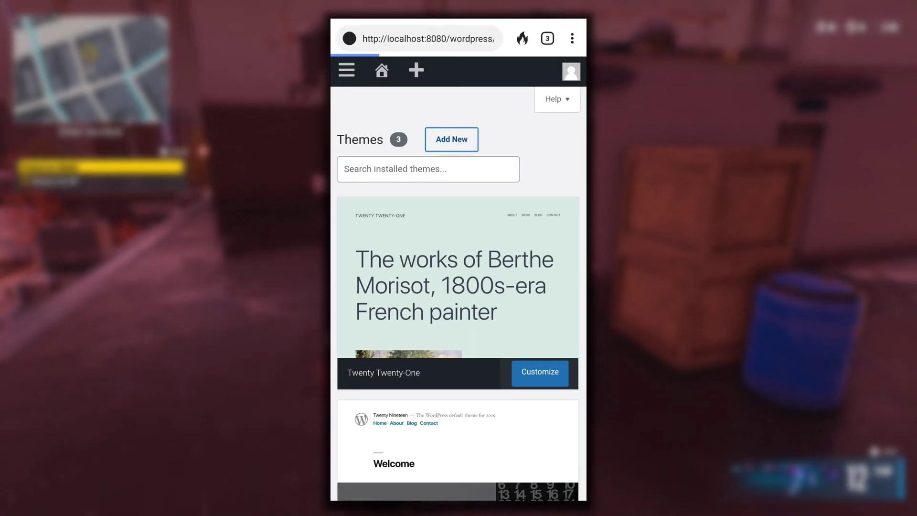
{"action": "left_click", "coordinate": [451, 139]}
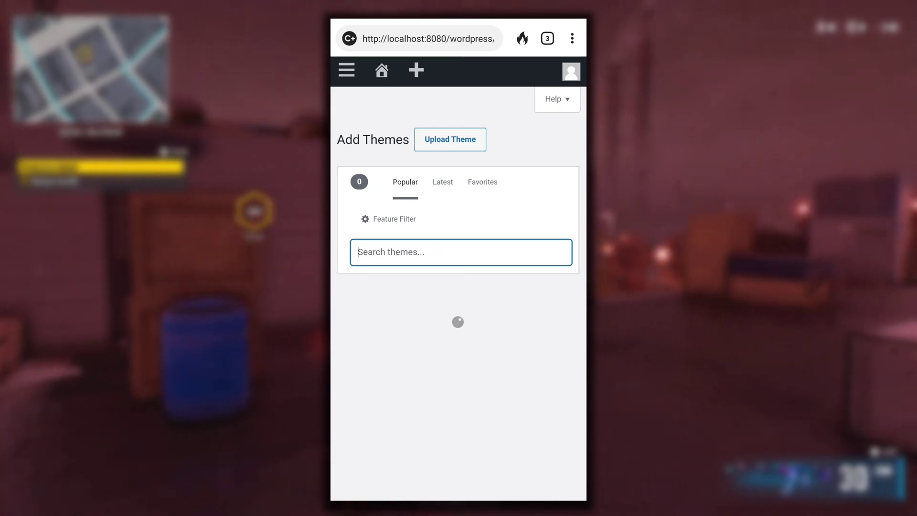
{"action": "type", "text": "Astra"}
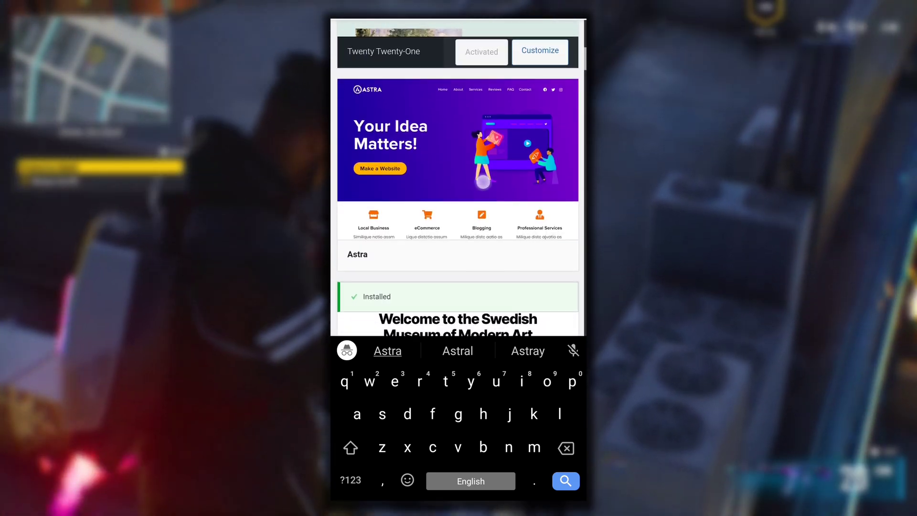
{"action": "scroll", "scroll_direction": "down", "scroll_amount": 3}
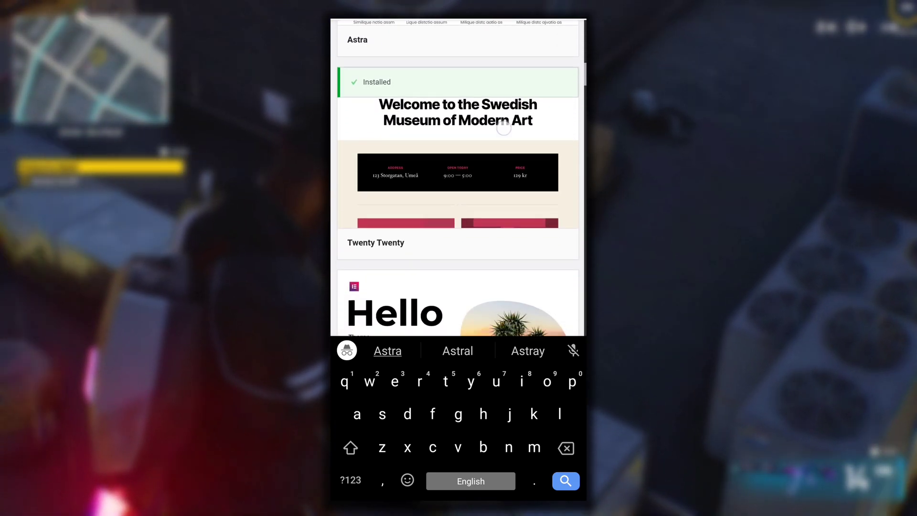
{"action": "scroll", "scroll_direction": "up", "scroll_amount": 3}
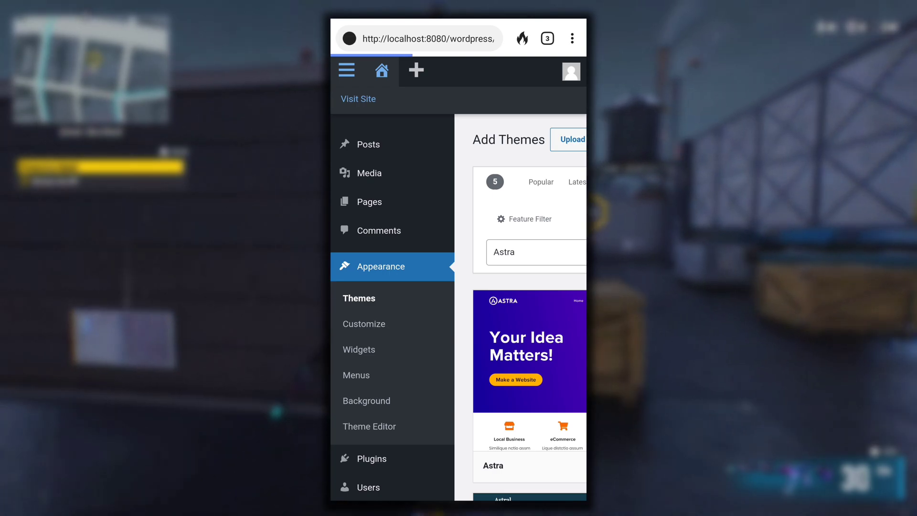
{"action": "left_click", "coordinate": [358, 98]}
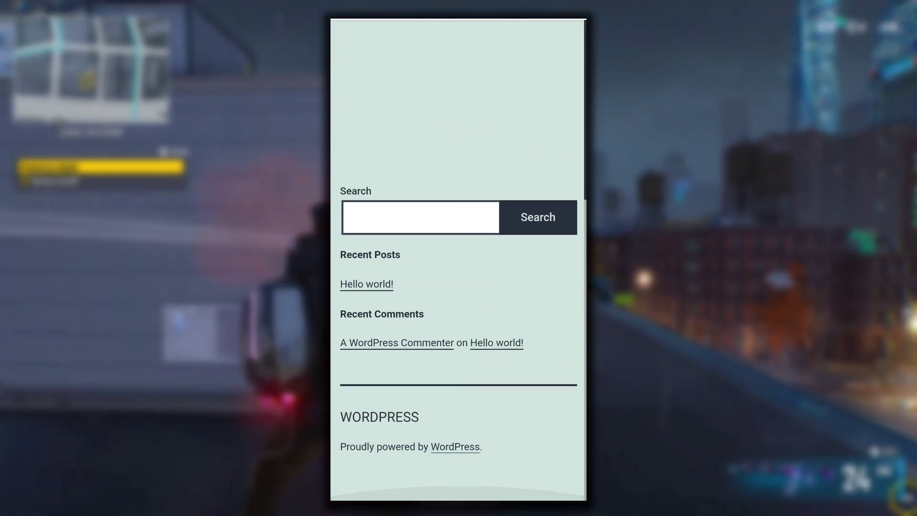
{"action": "left_click", "coordinate": [367, 284]}
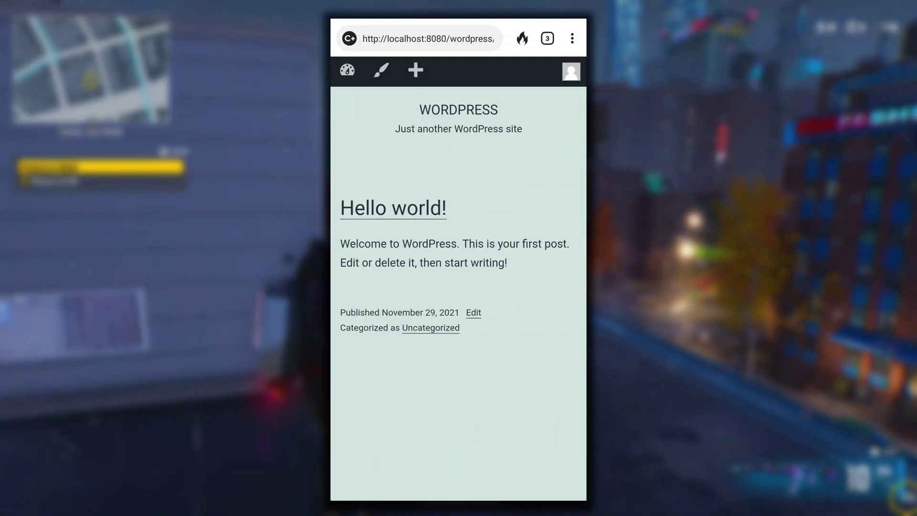